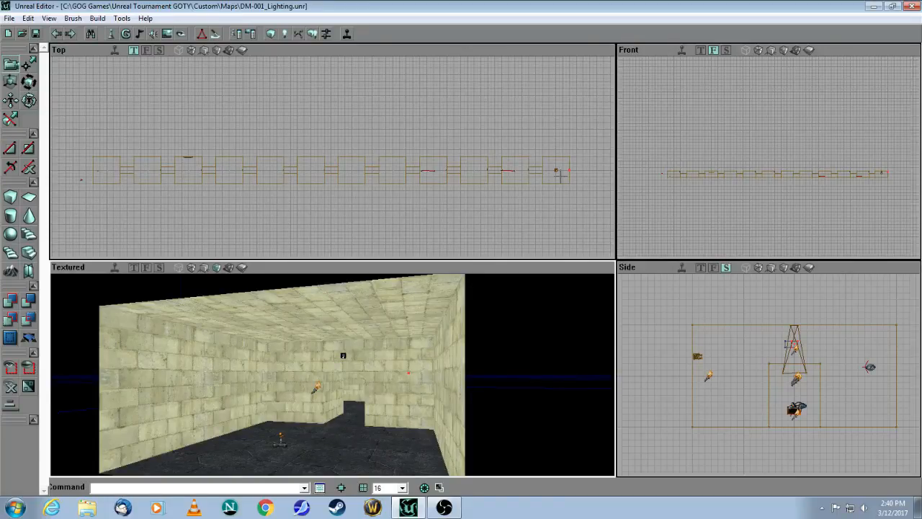
pyautogui.moveTo(366, 216)
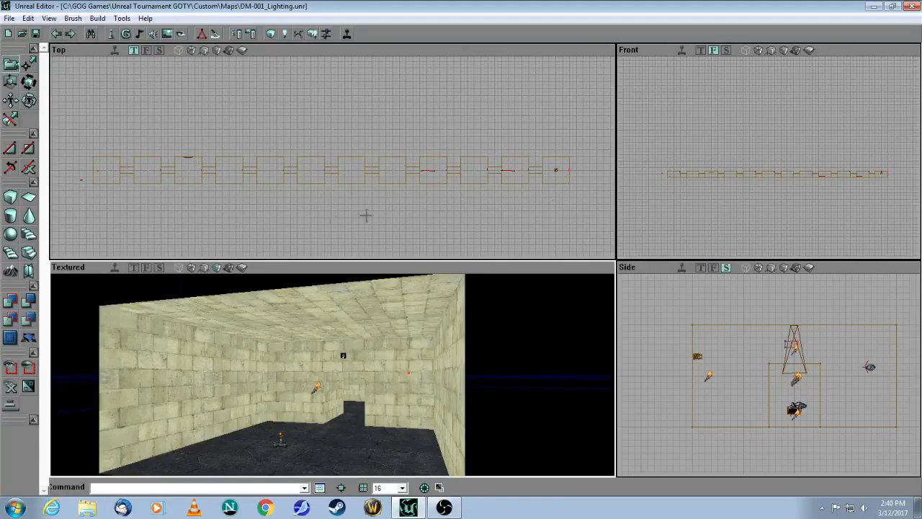
pyautogui.moveTo(57, 325)
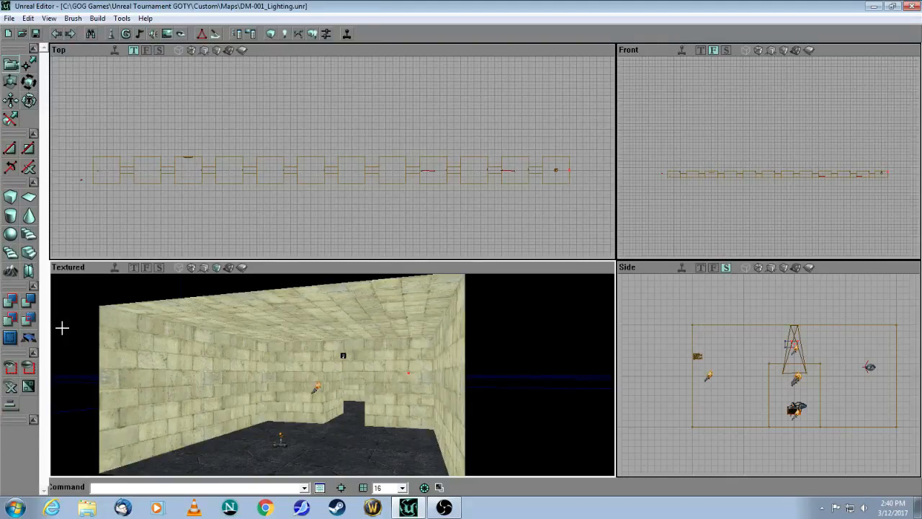
pyautogui.moveTo(147, 351)
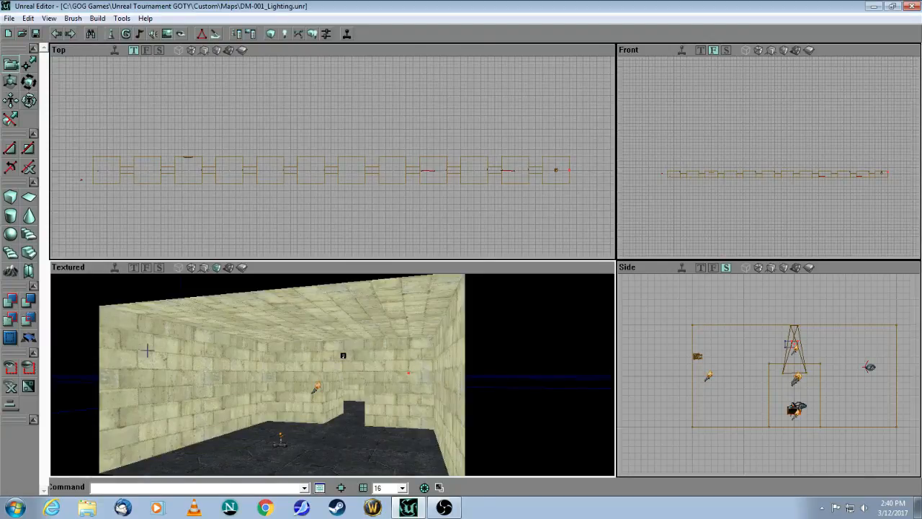
pyautogui.moveTo(263, 360)
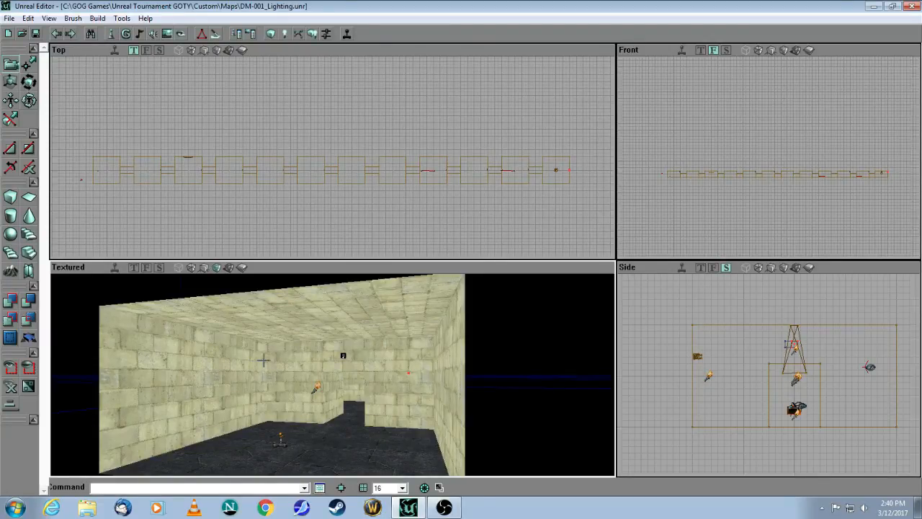
pyautogui.moveTo(286, 349)
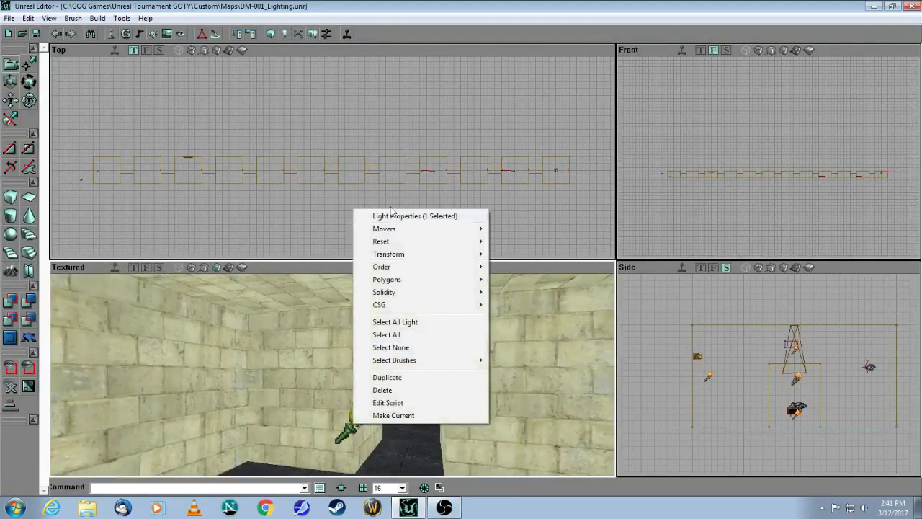
# Step: Inspect the first room light's LightColor and Lighting settings, then close its properties
pyautogui.click(414, 215)
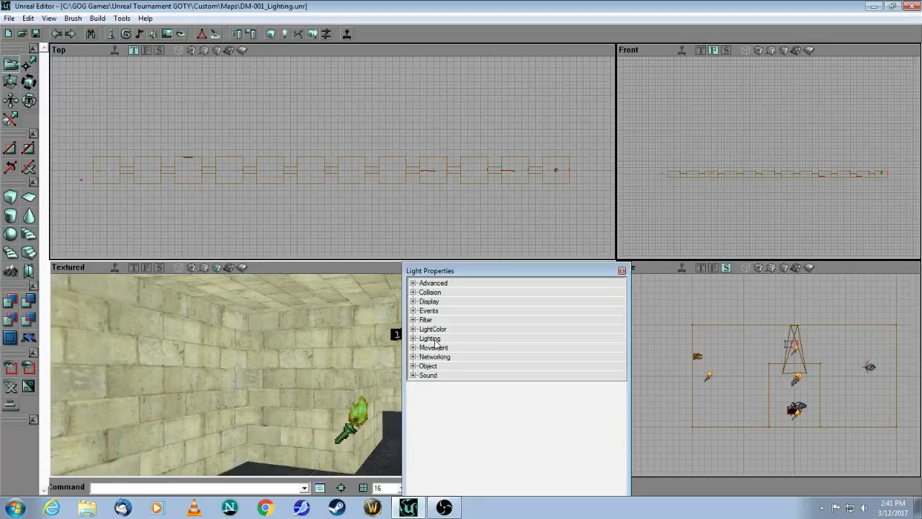
pyautogui.click(433, 329)
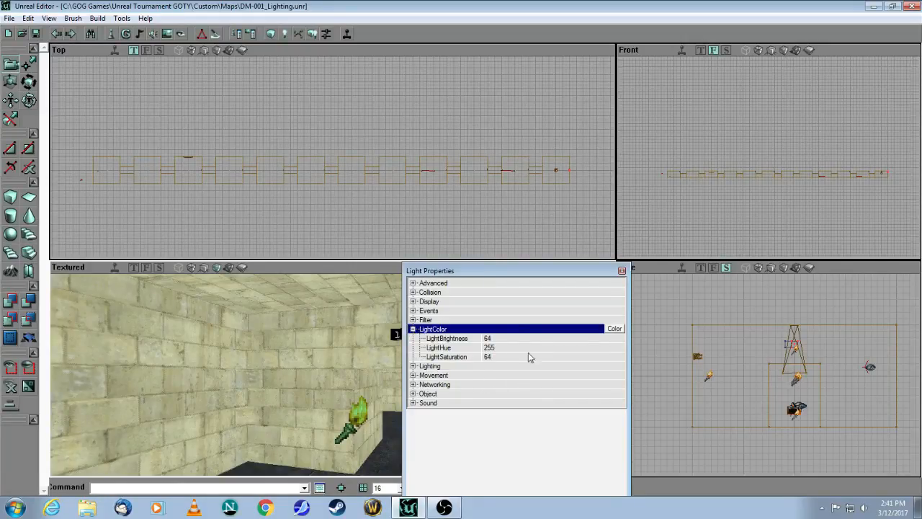
pyautogui.moveTo(443, 373)
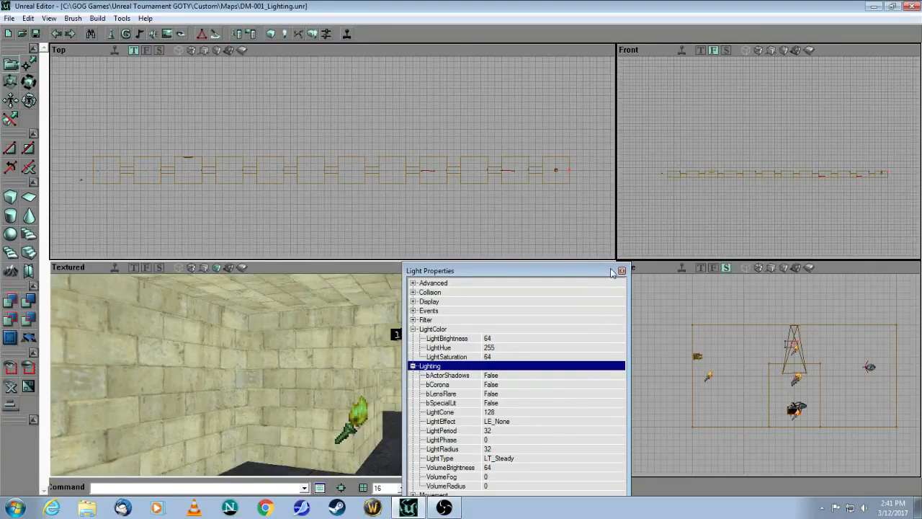
pyautogui.click(622, 270)
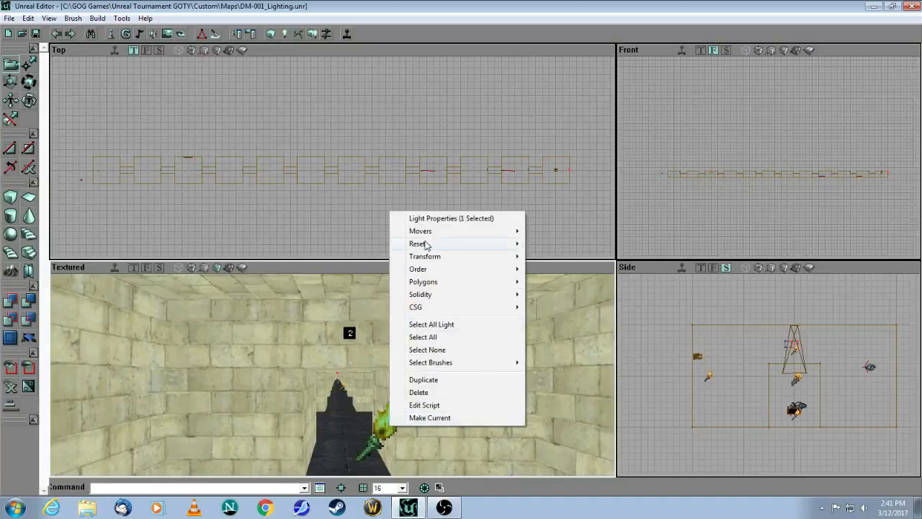
# Step: Set room 2's torch light to LT_Pulse with LightPeriod 128 and close its properties
pyautogui.click(451, 218)
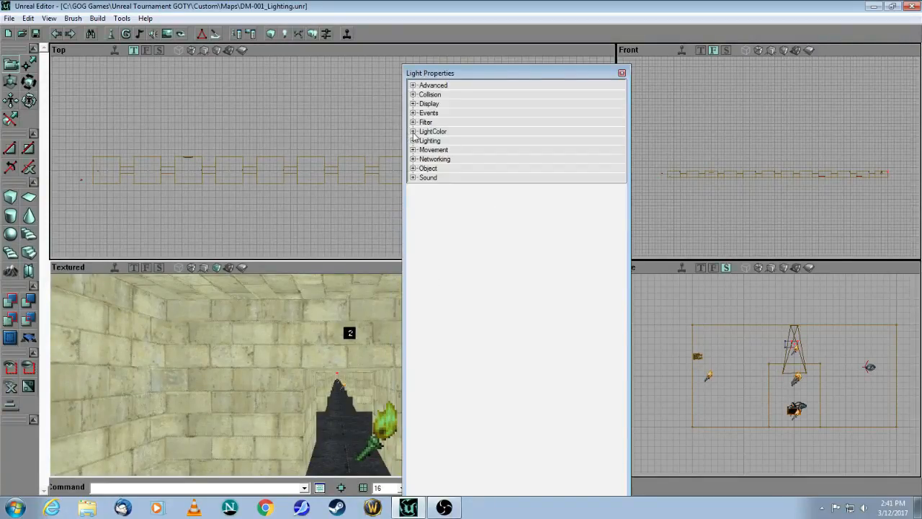
pyautogui.click(414, 168)
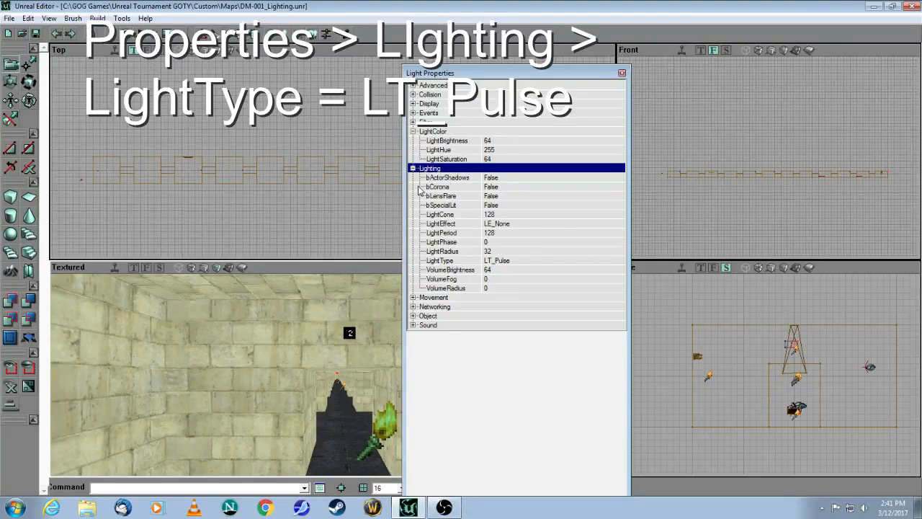
pyautogui.moveTo(474, 290)
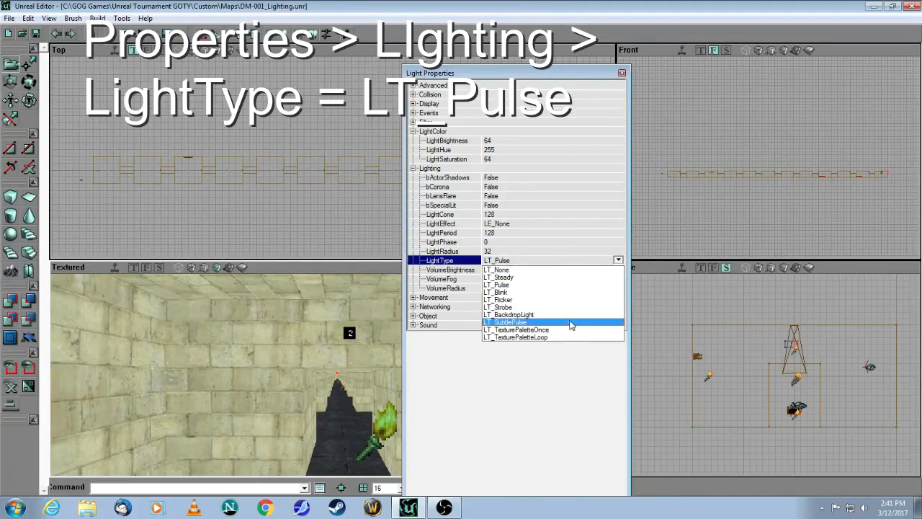
pyautogui.moveTo(543, 285)
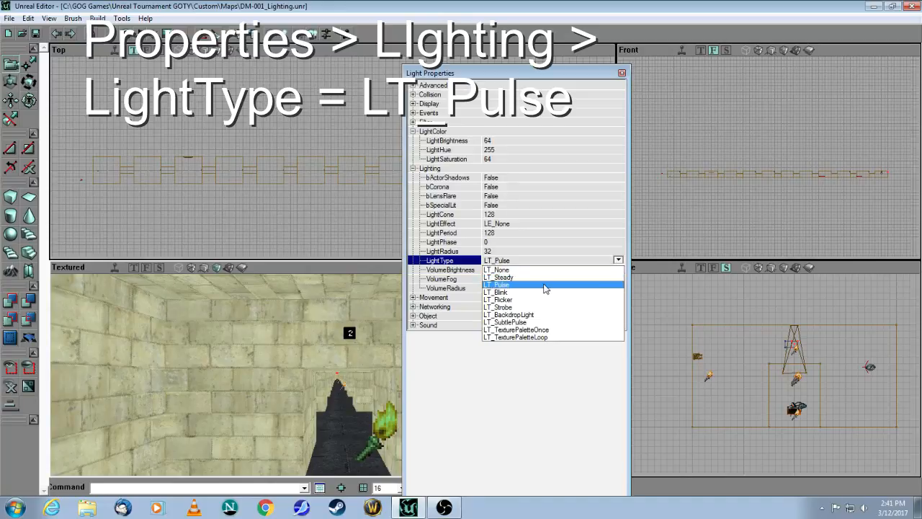
pyautogui.moveTo(519, 277)
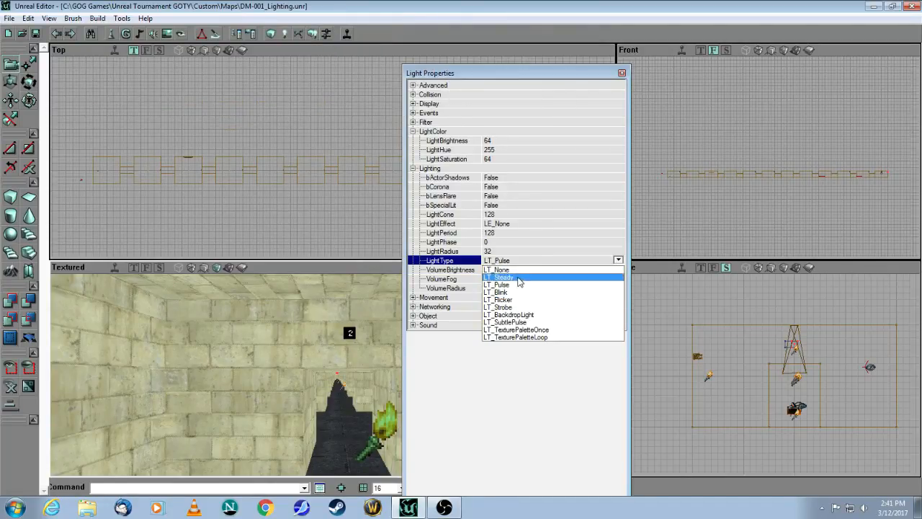
pyautogui.click(496, 284)
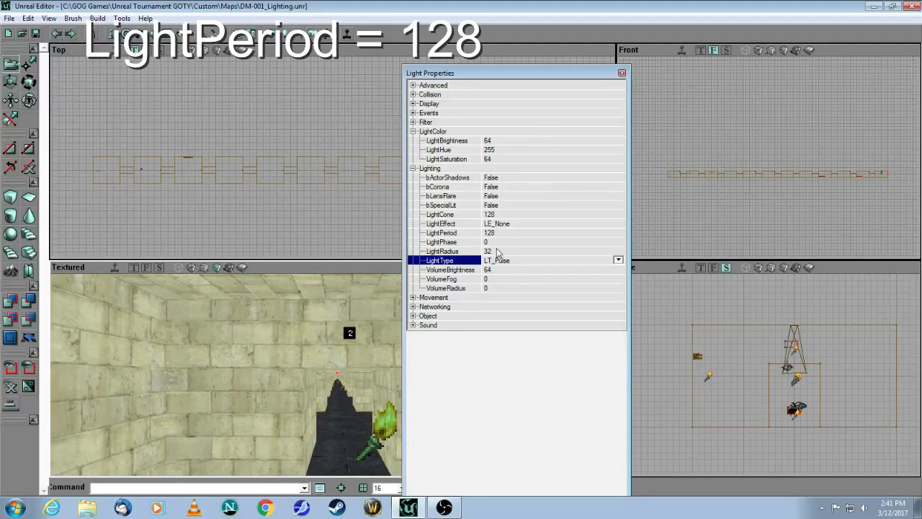
pyautogui.click(441, 233)
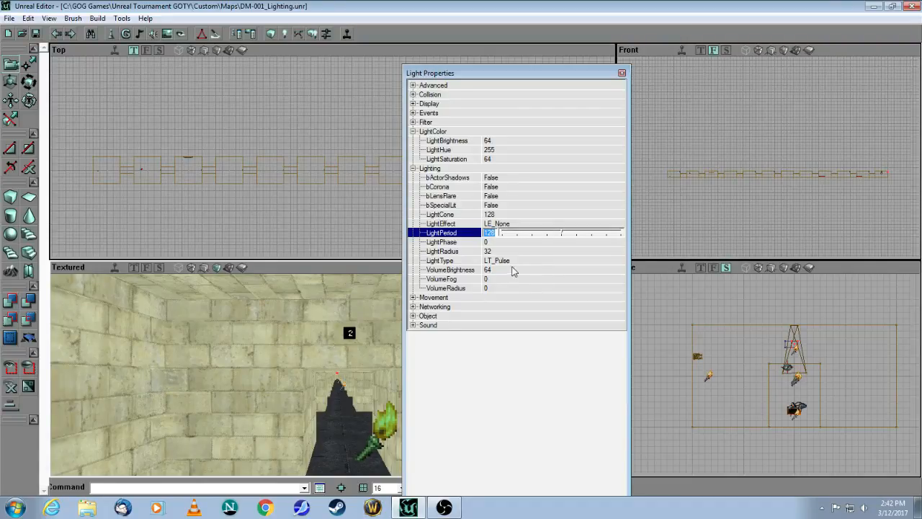
pyautogui.click(621, 72)
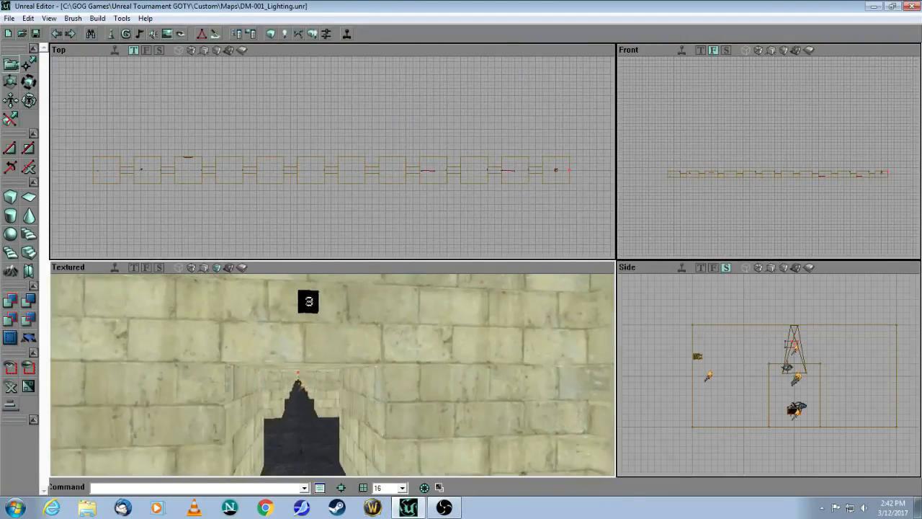
# Step: Set room 3's light to LT_Flicker with LightRadius 20 and close its properties
pyautogui.rightClick(368, 447)
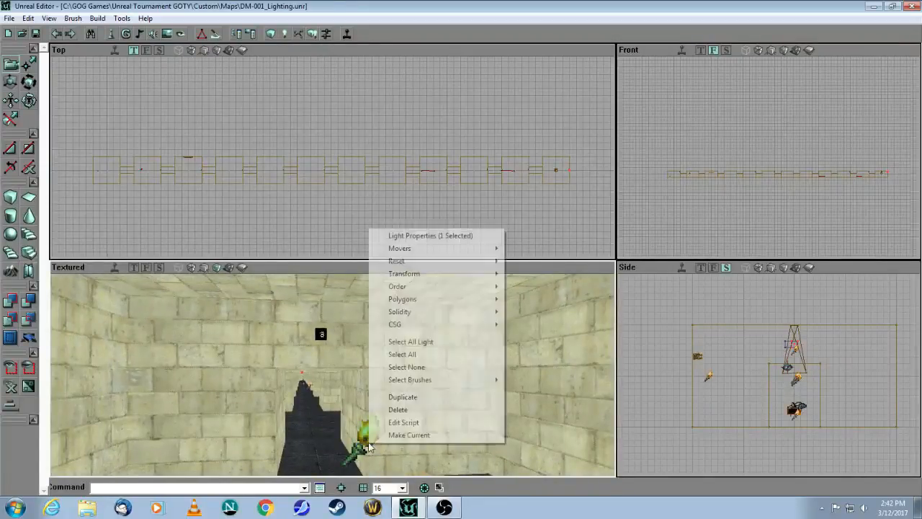
pyautogui.click(430, 235)
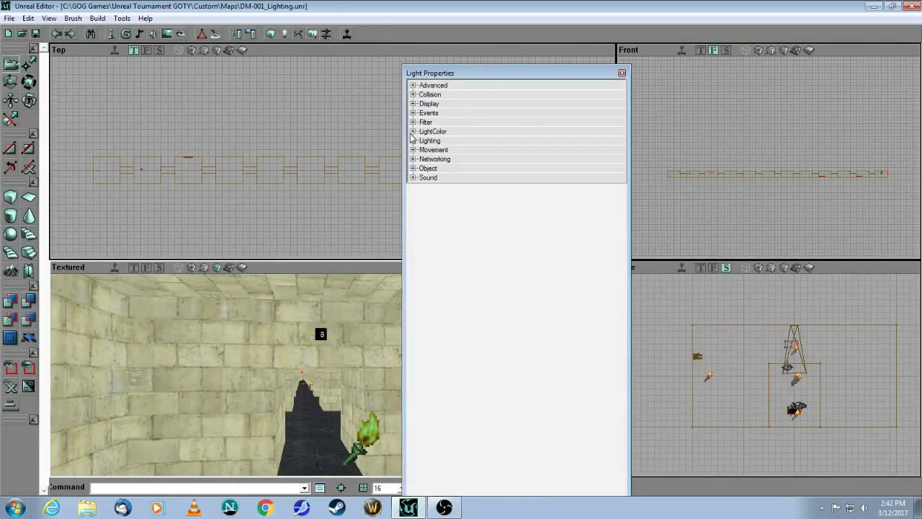
pyautogui.click(414, 131)
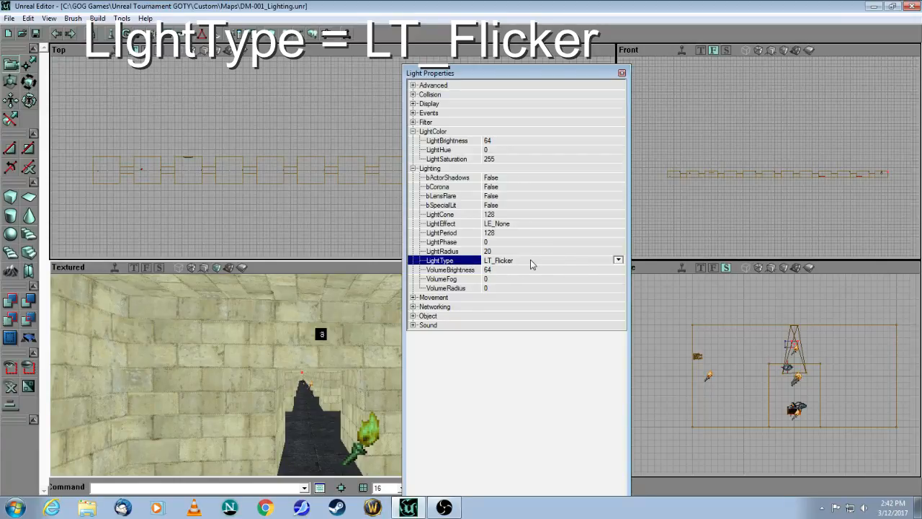
pyautogui.click(441, 233)
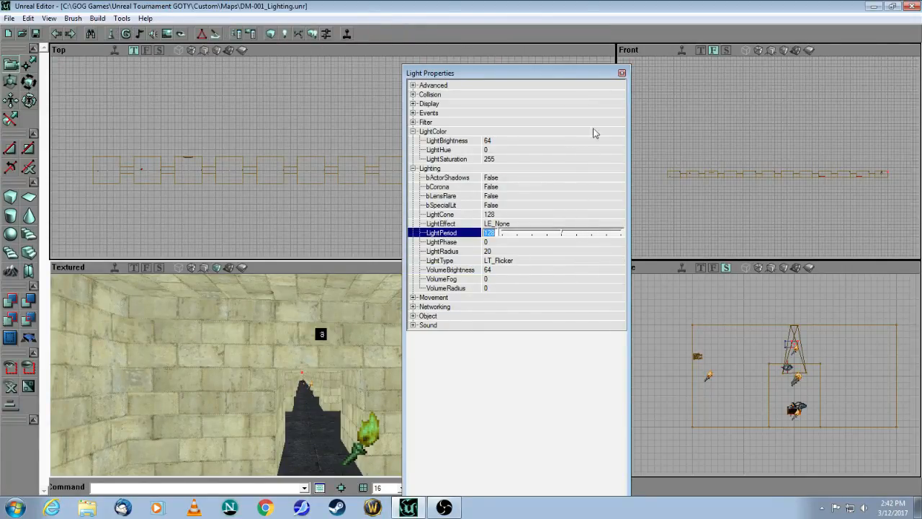
pyautogui.click(622, 72)
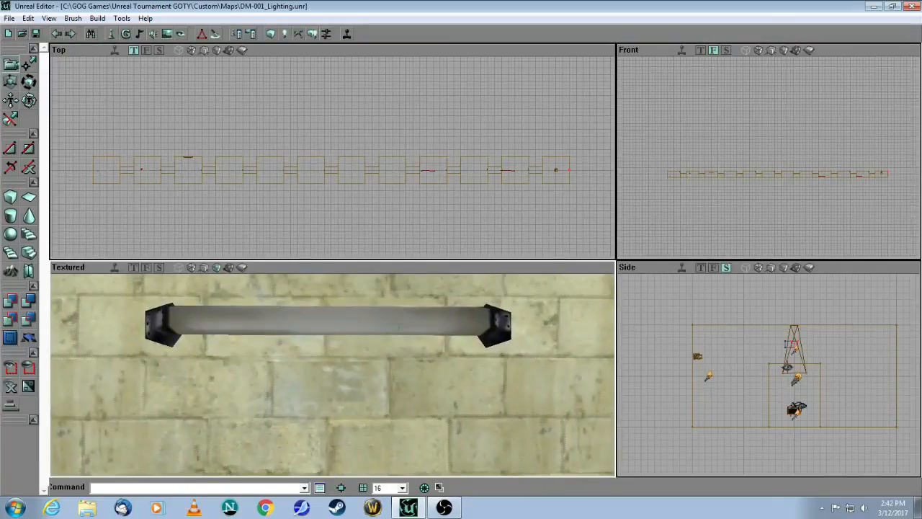
# Step: Select room 4's light, set LightType to LT_Strobe, and close its properties
pyautogui.click(400, 323)
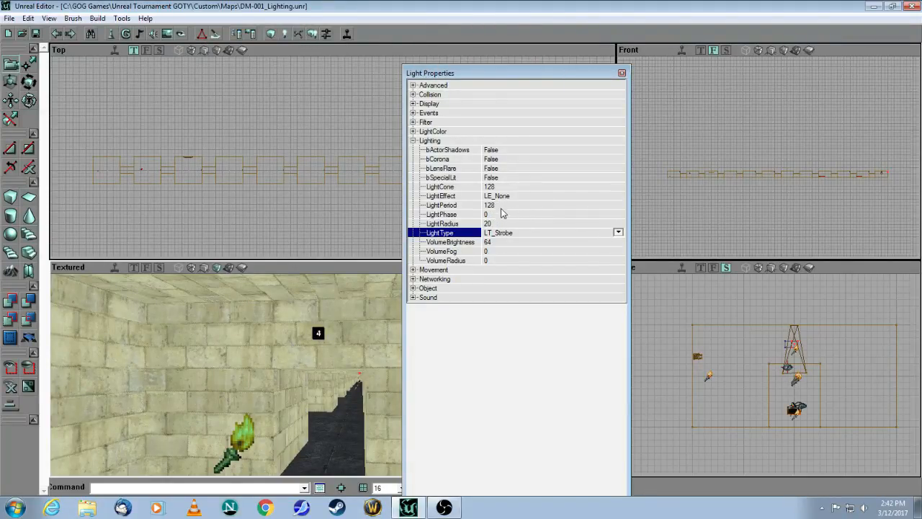
pyautogui.moveTo(566, 227)
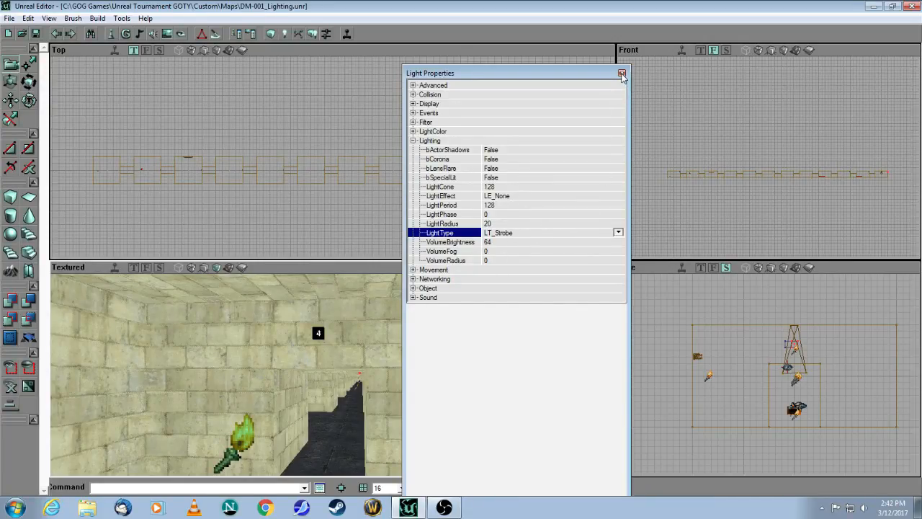
pyautogui.click(622, 74)
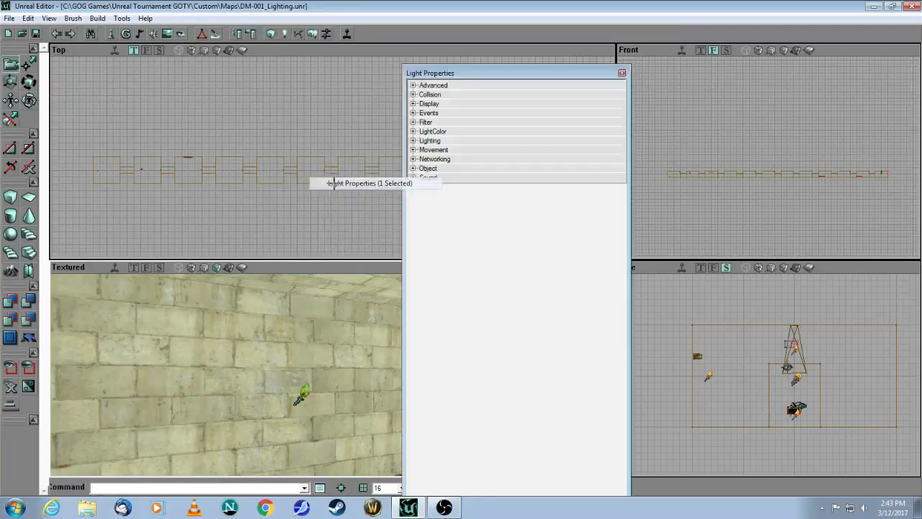
# Step: Give the next torch light the LE_TorchWaver effect, then bring up another light's properties
pyautogui.click(415, 141)
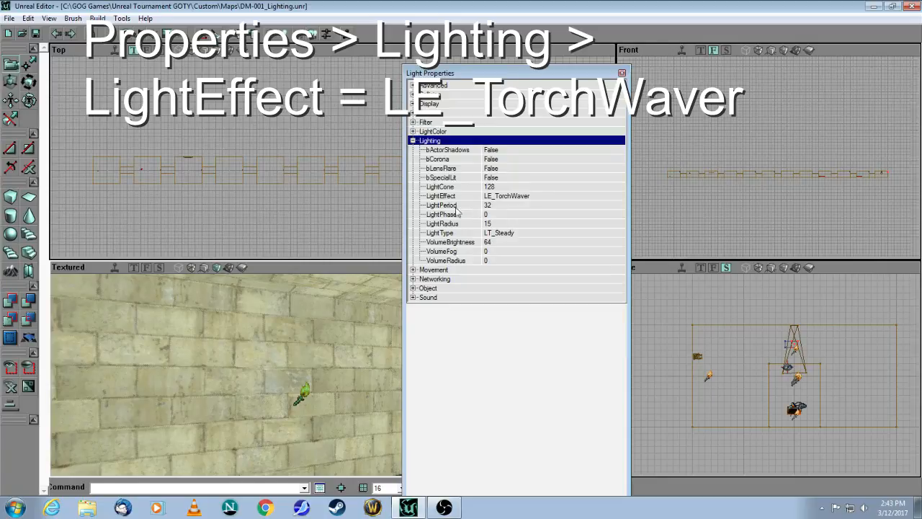
pyautogui.moveTo(461, 209)
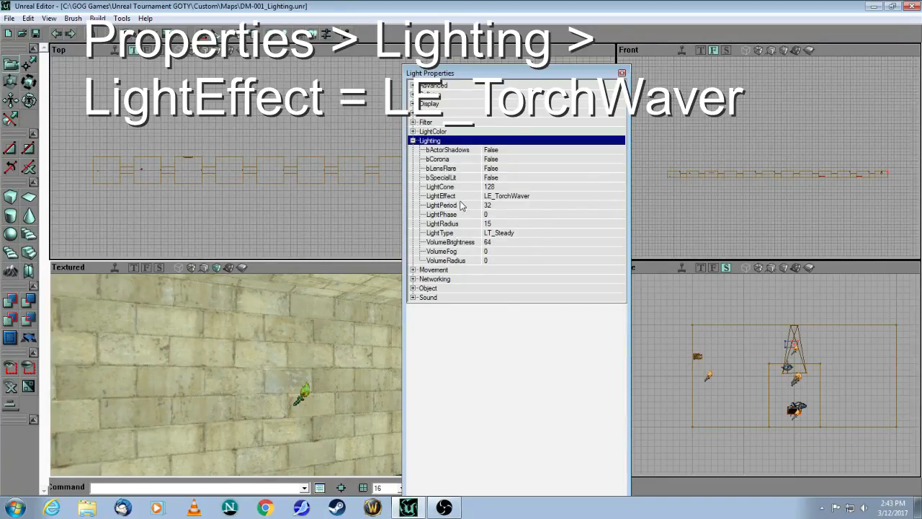
pyautogui.click(440, 195)
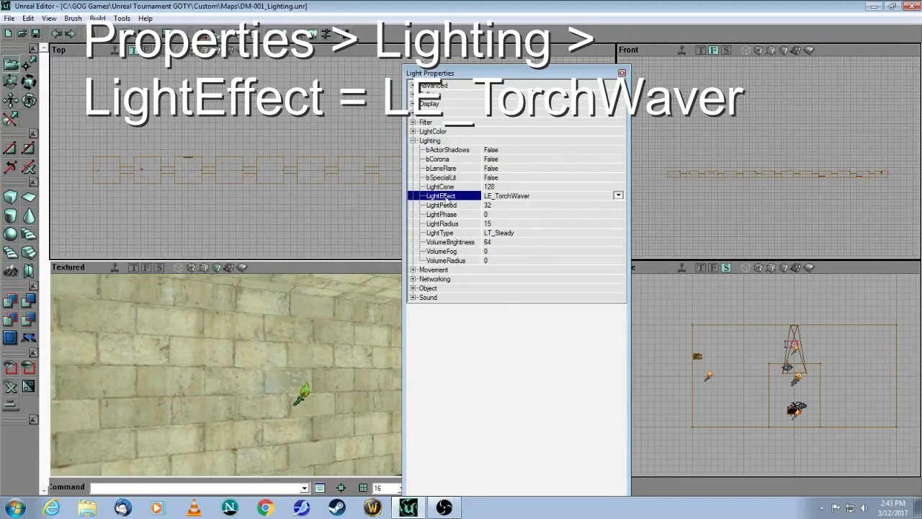
pyautogui.moveTo(474, 181)
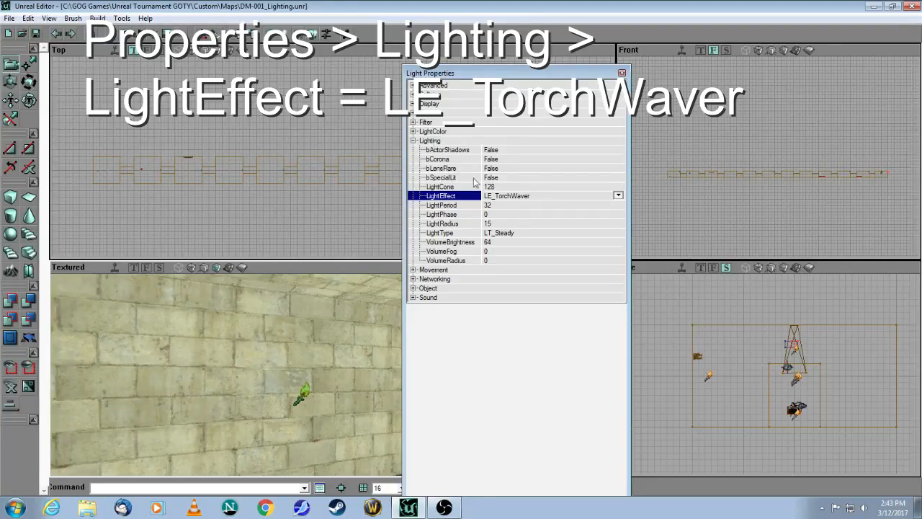
pyautogui.click(439, 186)
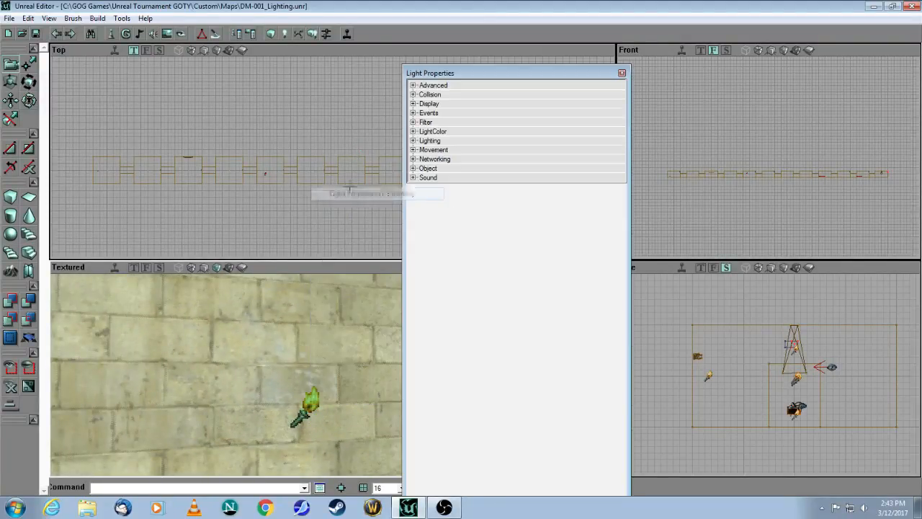
pyautogui.click(414, 140)
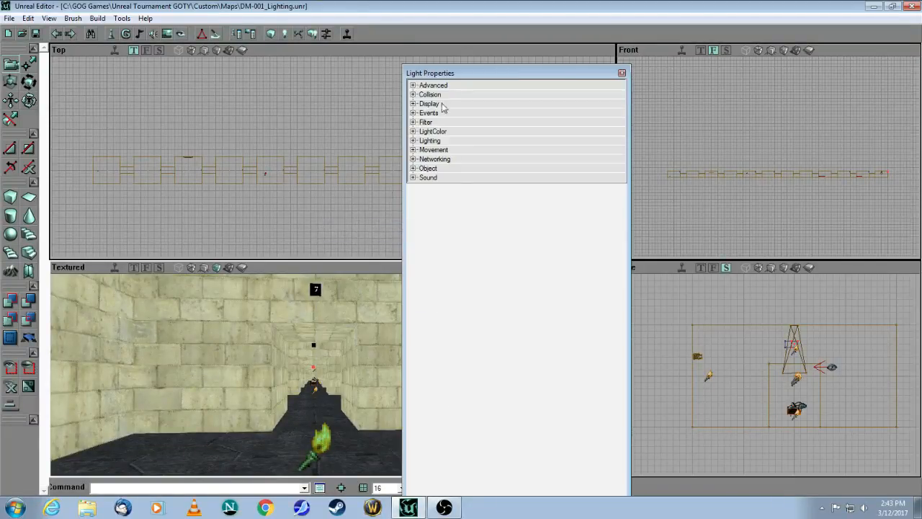
# Step: Set this light's LightEffect to LE_WateryShimmer and close the properties
pyautogui.click(415, 131)
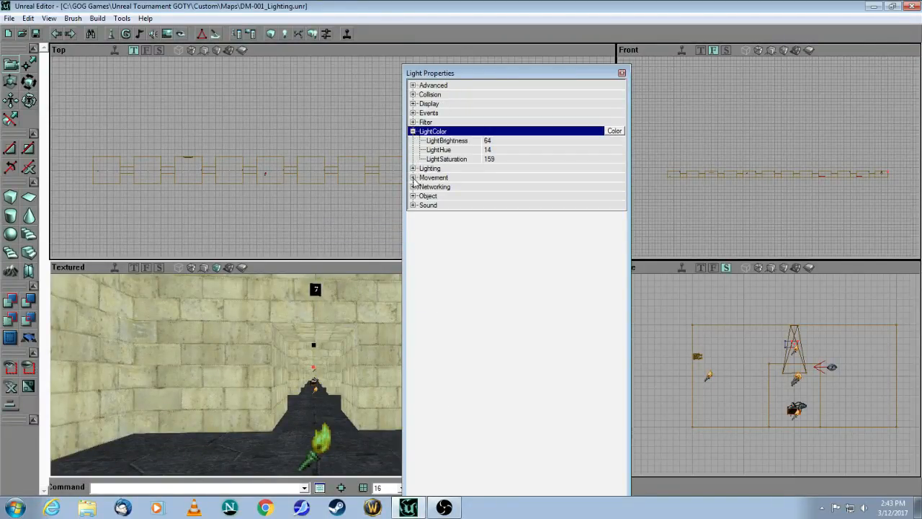
pyautogui.click(414, 168)
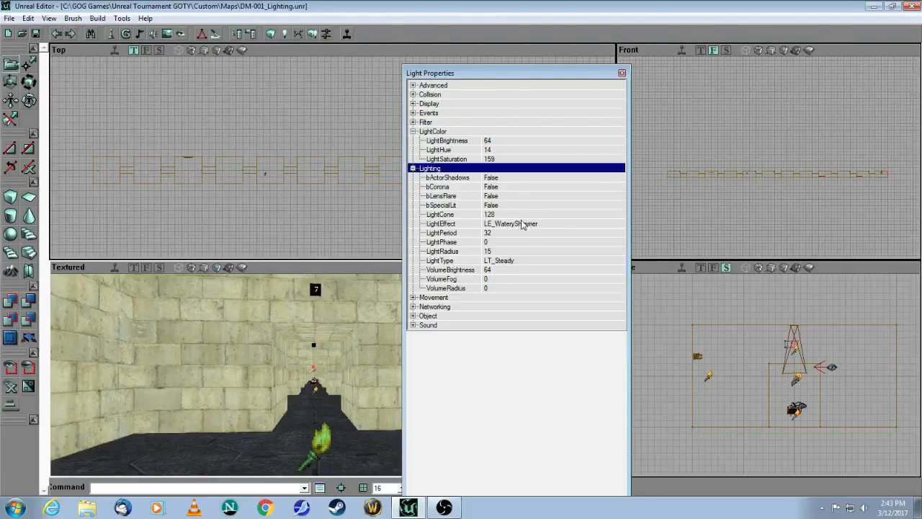
pyautogui.click(441, 224)
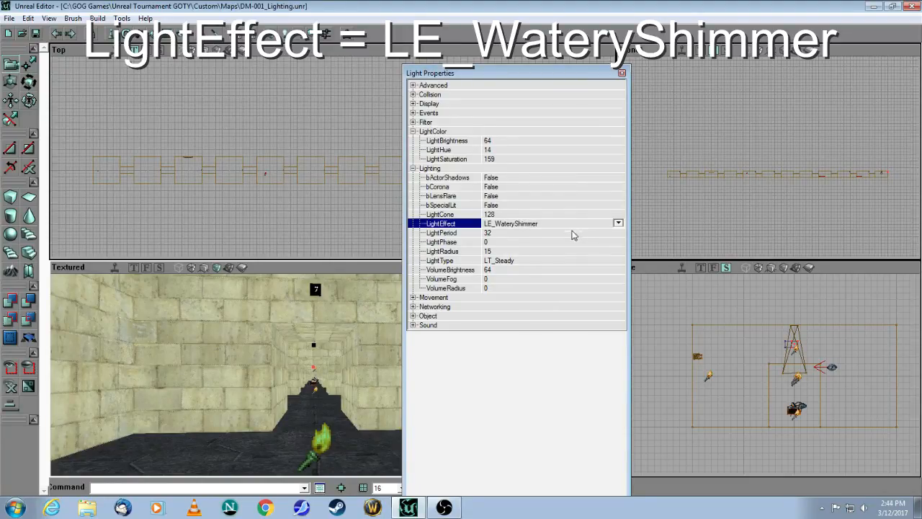
pyautogui.moveTo(537, 229)
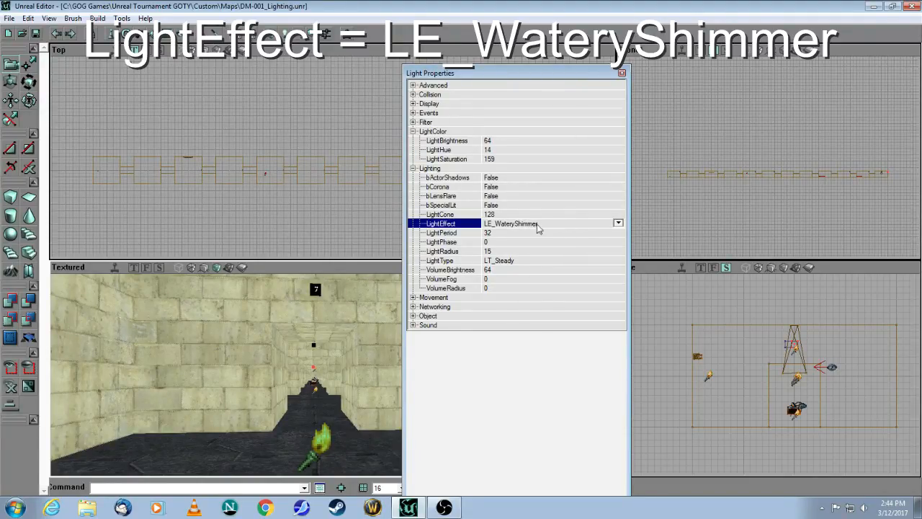
pyautogui.click(621, 72)
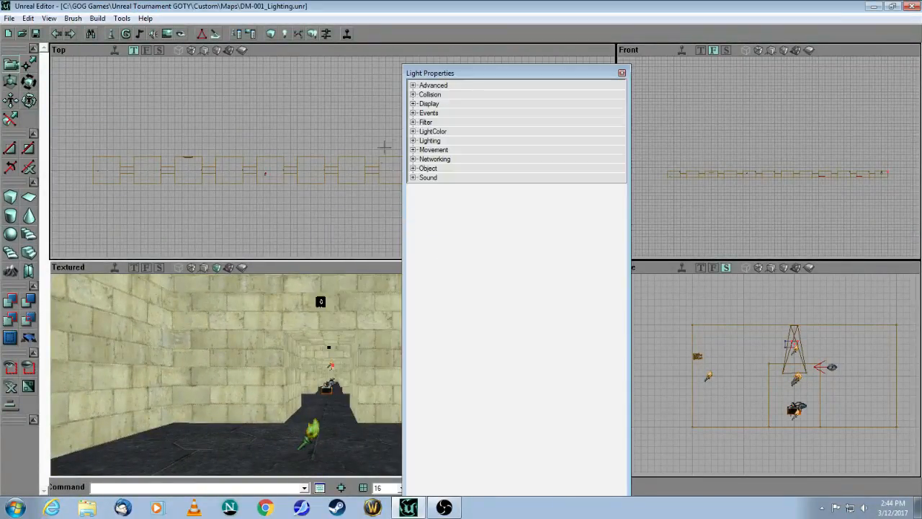
# Step: Set the following room light's LightEffect to LE_Searchlight and close its properties
pyautogui.click(414, 141)
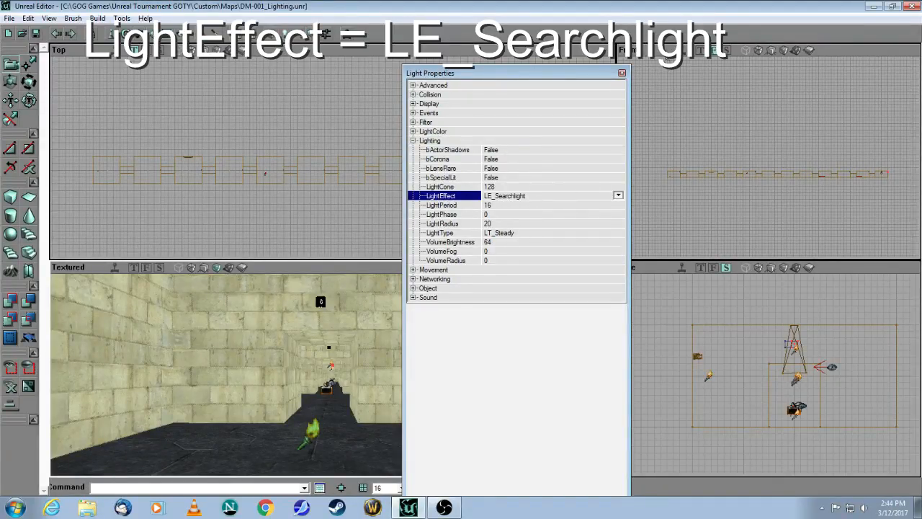
pyautogui.click(621, 72)
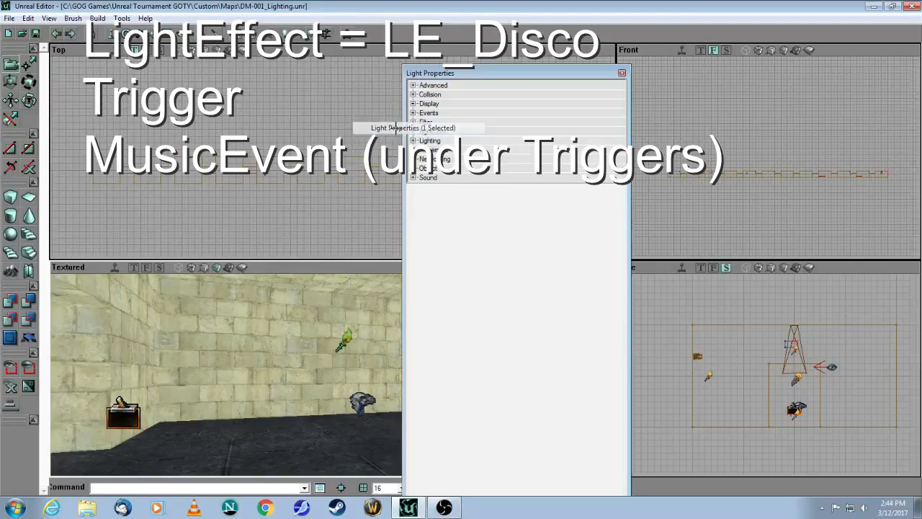
# Step: Set the trigger room light's LightEffect to LE_Disco and close the properties
pyautogui.click(429, 139)
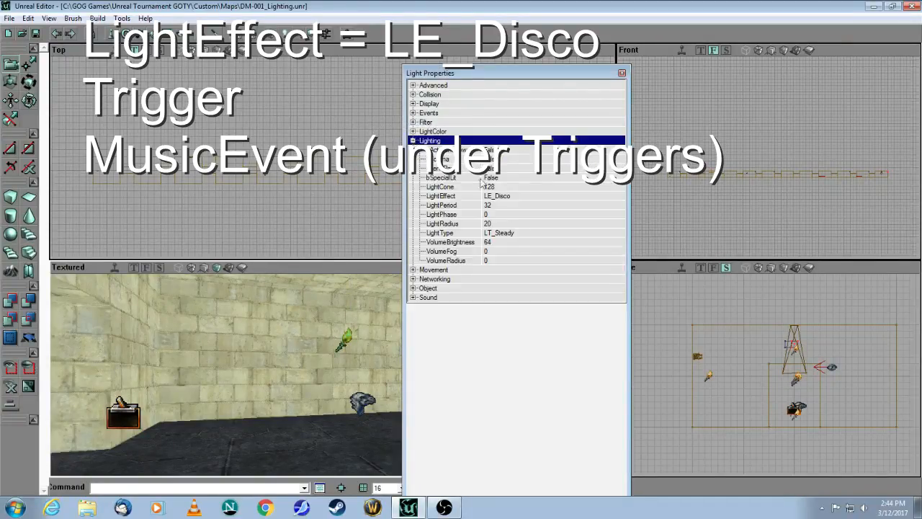
pyautogui.moveTo(520, 210)
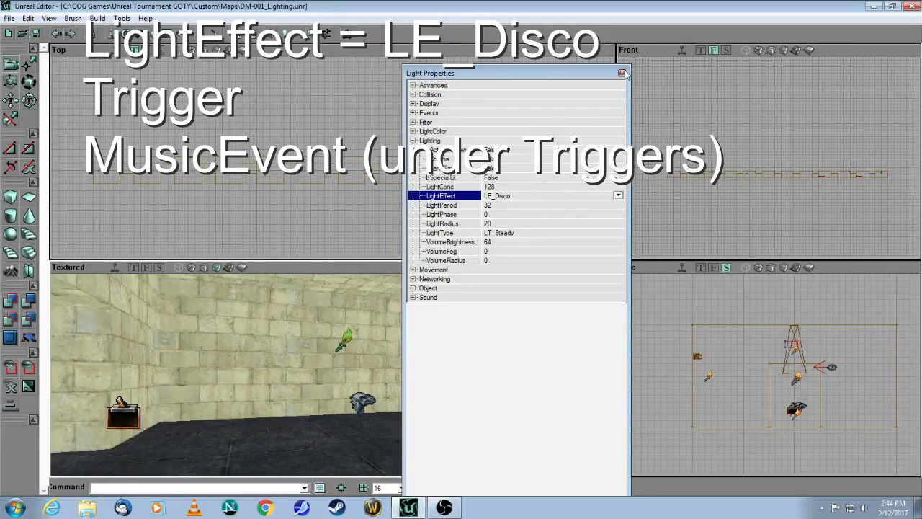
pyautogui.click(623, 73)
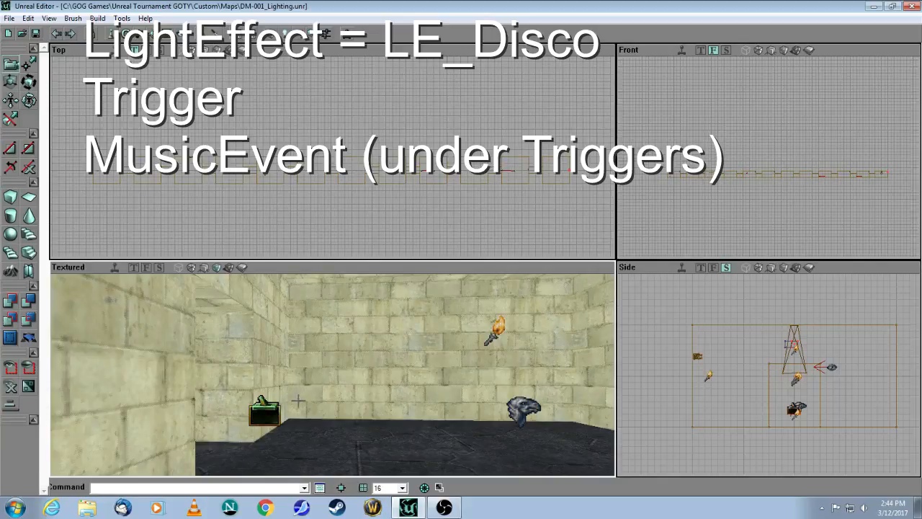
# Step: Pick MusicEvent under Actor > Triggers in the actor class browser, then close it
pyautogui.rightClick(331, 137)
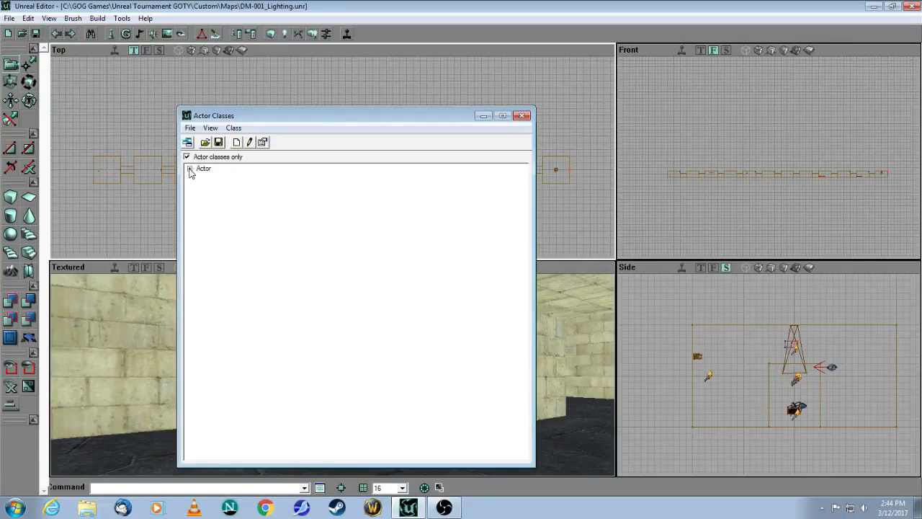
pyautogui.click(189, 169)
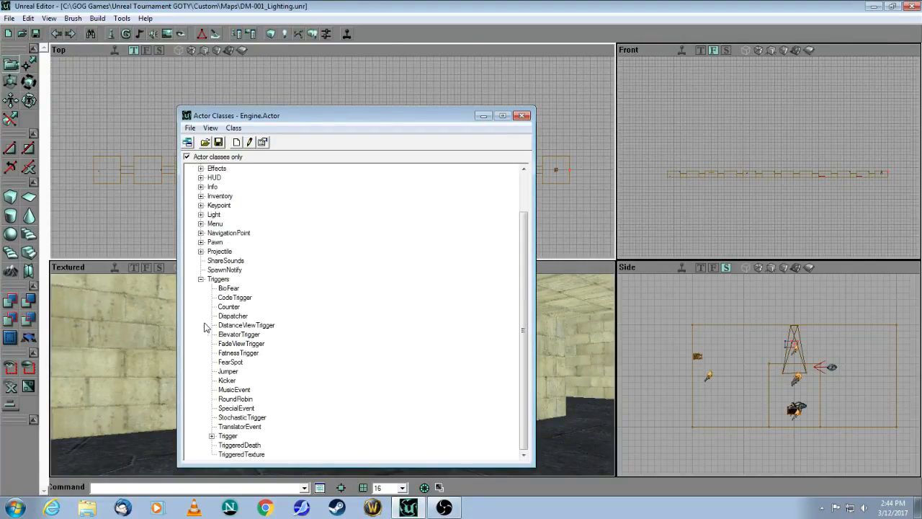
pyautogui.click(234, 389)
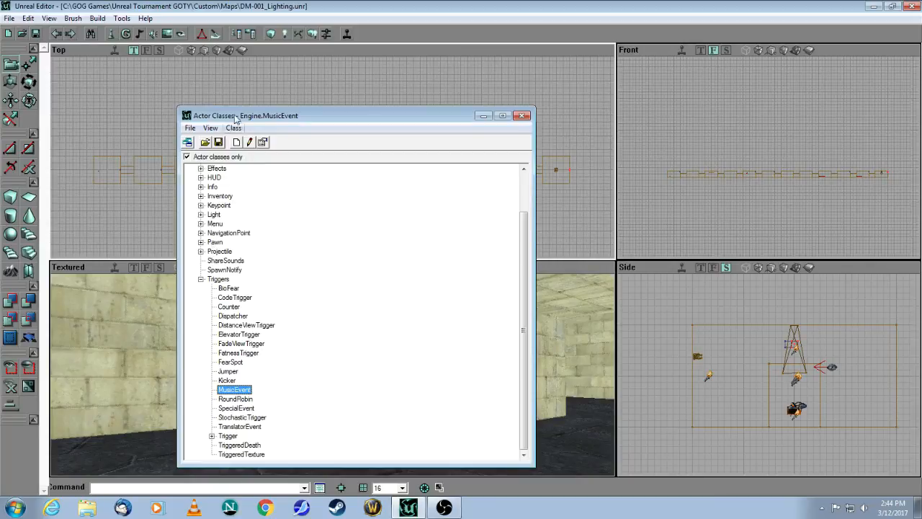
pyautogui.moveTo(227, 319)
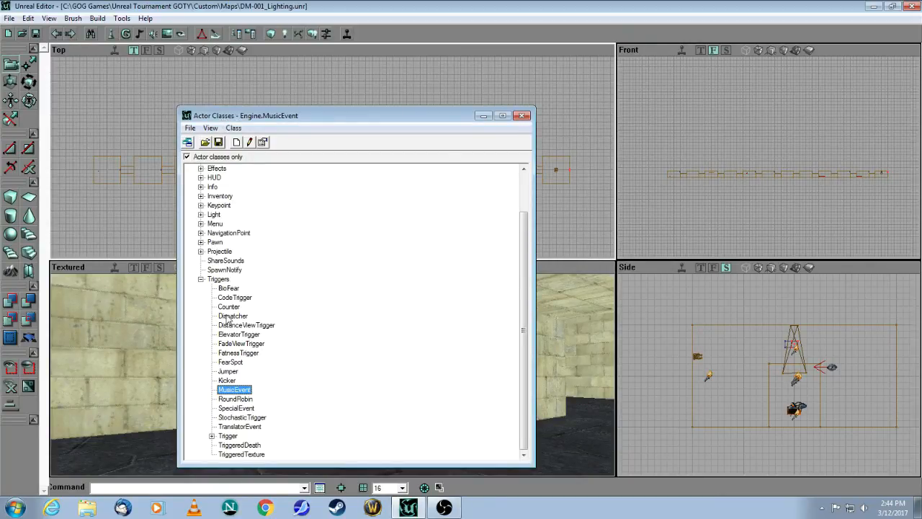
pyautogui.moveTo(523, 115)
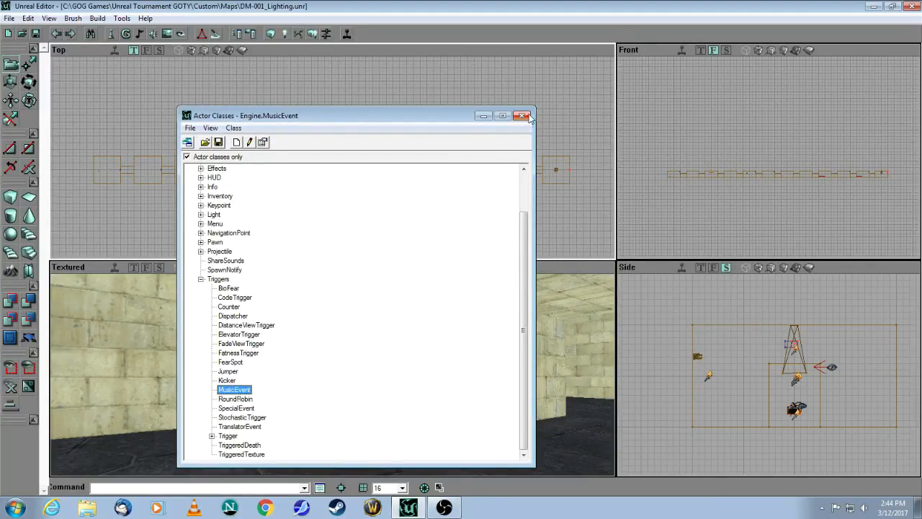
pyautogui.click(523, 115)
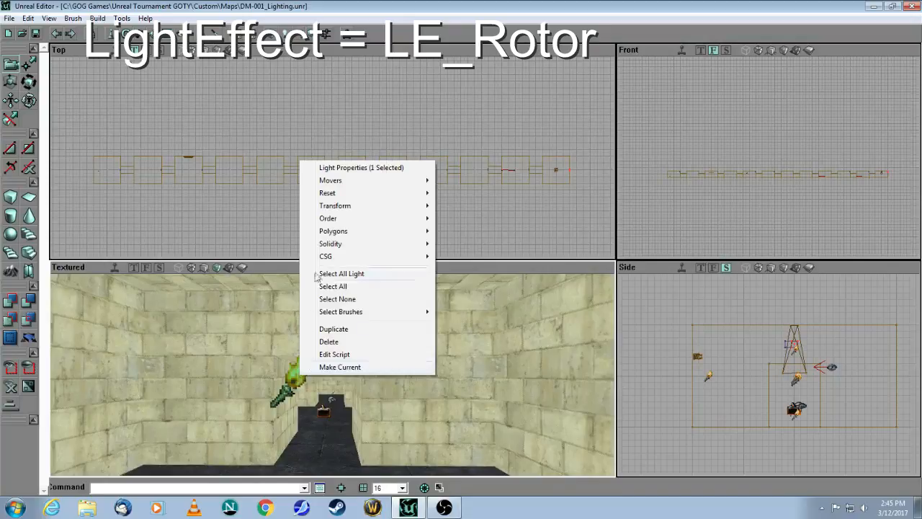
# Step: Set the light's LightEffect to LE_Rotor, then view and close the MusicEvent properties
pyautogui.click(361, 167)
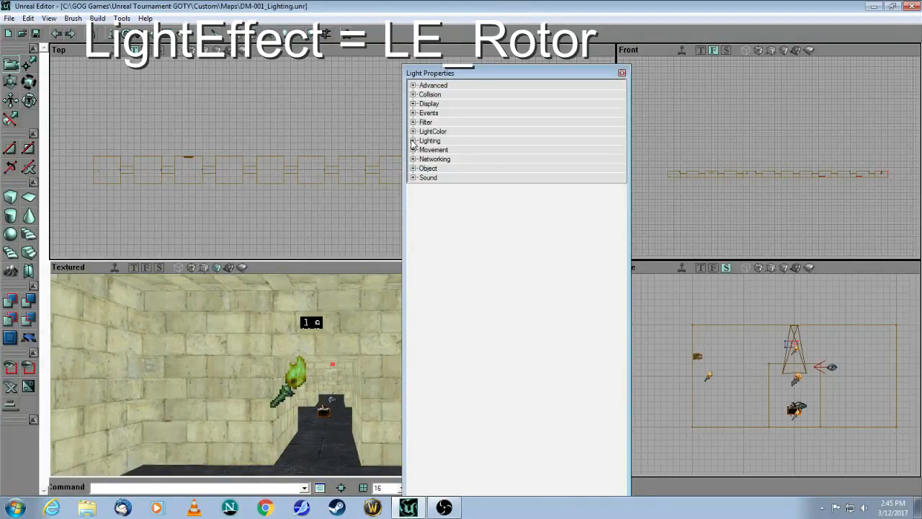
pyautogui.click(414, 140)
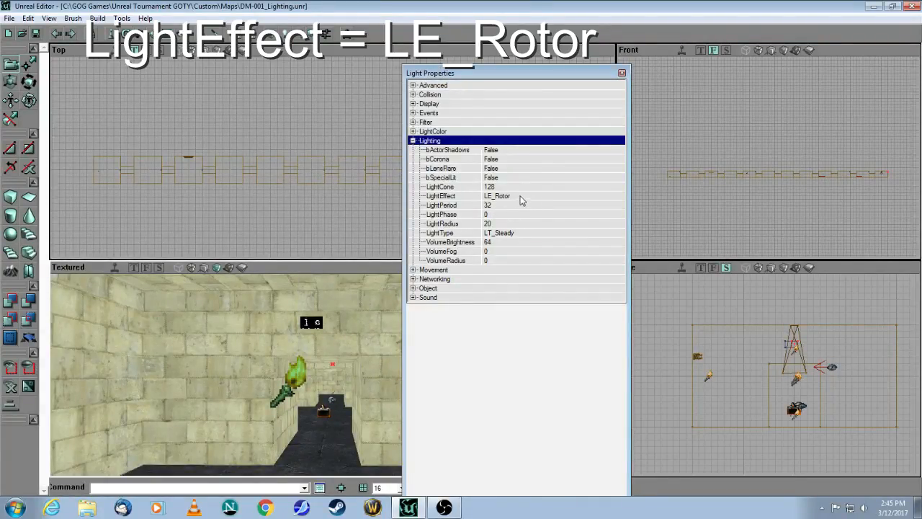
pyautogui.click(497, 195)
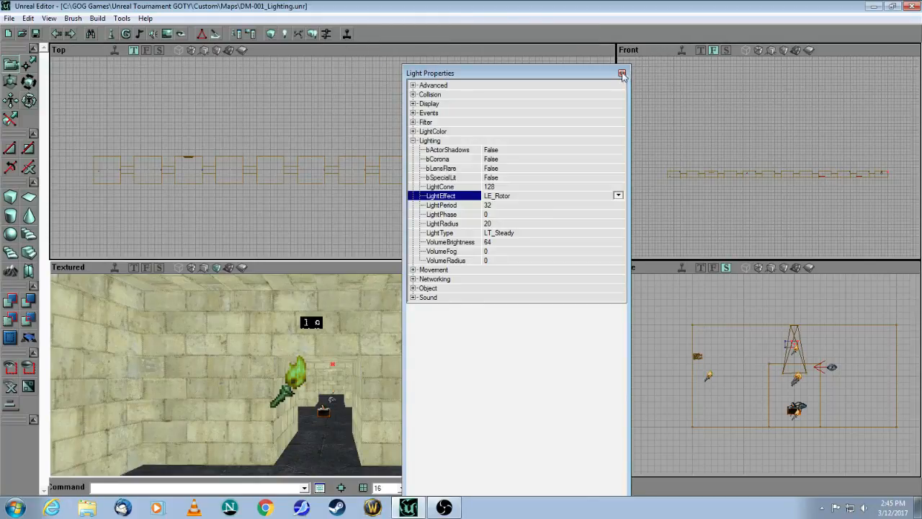
pyautogui.click(622, 74)
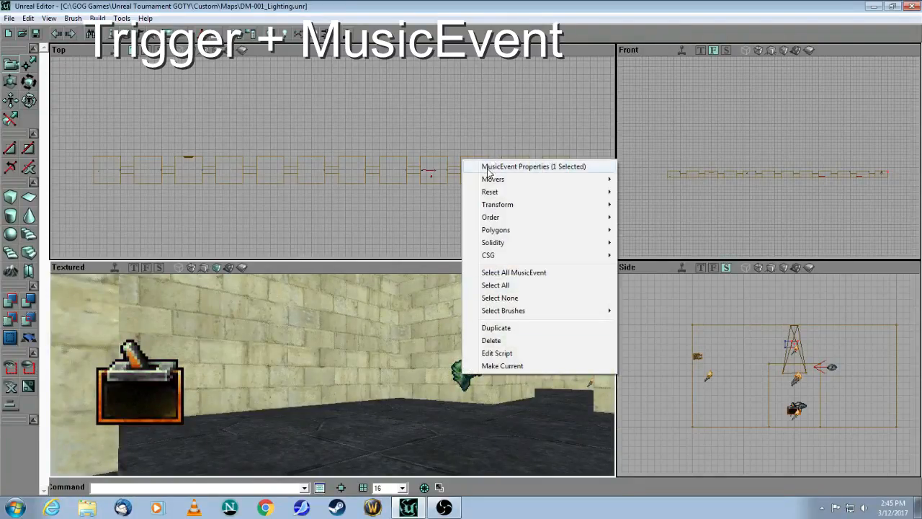
pyautogui.click(533, 166)
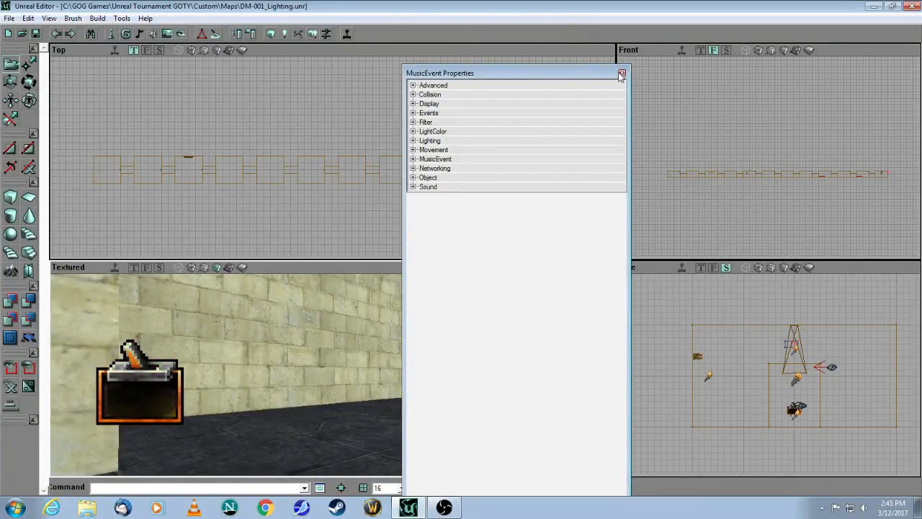
pyautogui.click(621, 73)
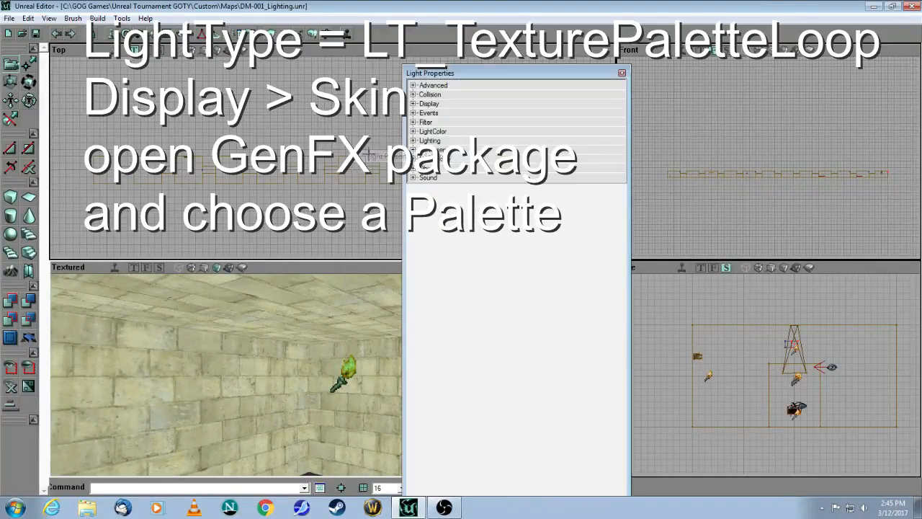
# Step: Set the light's type to LT_TexturePaletteLoop
pyautogui.click(429, 141)
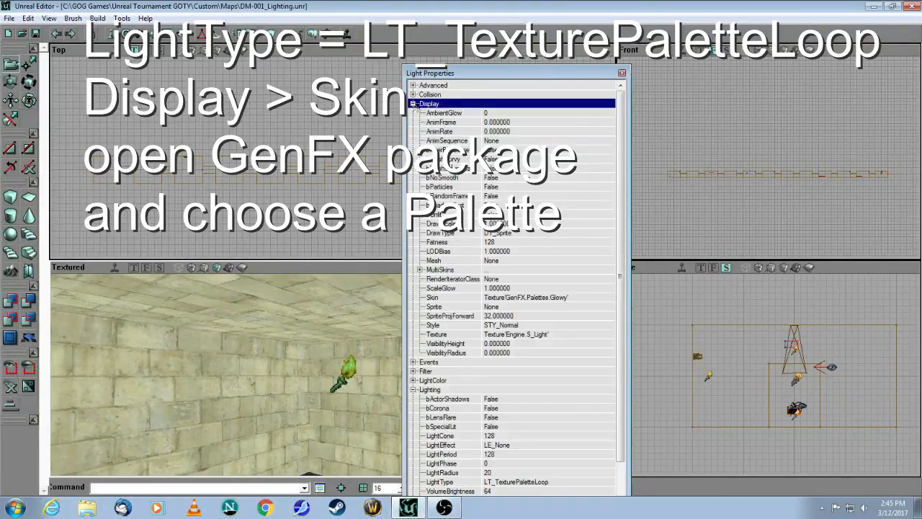
pyautogui.scroll(-3)
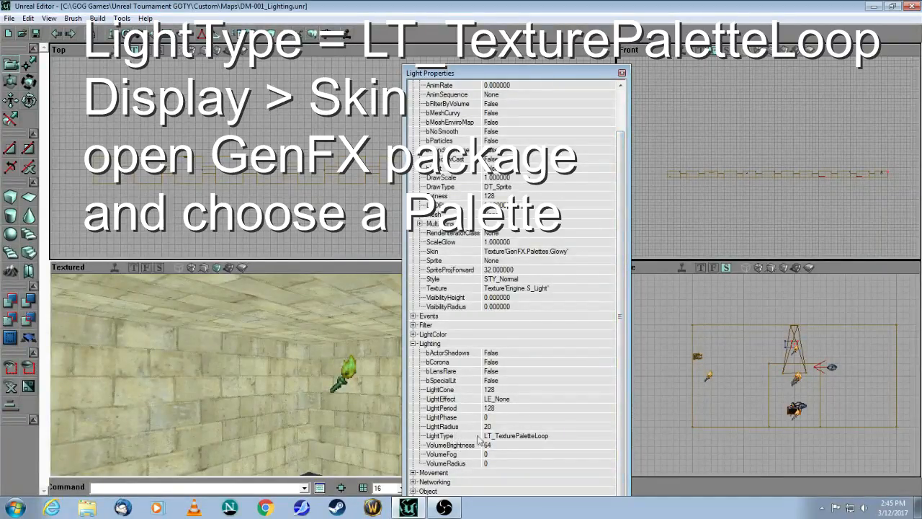
pyautogui.click(608, 435)
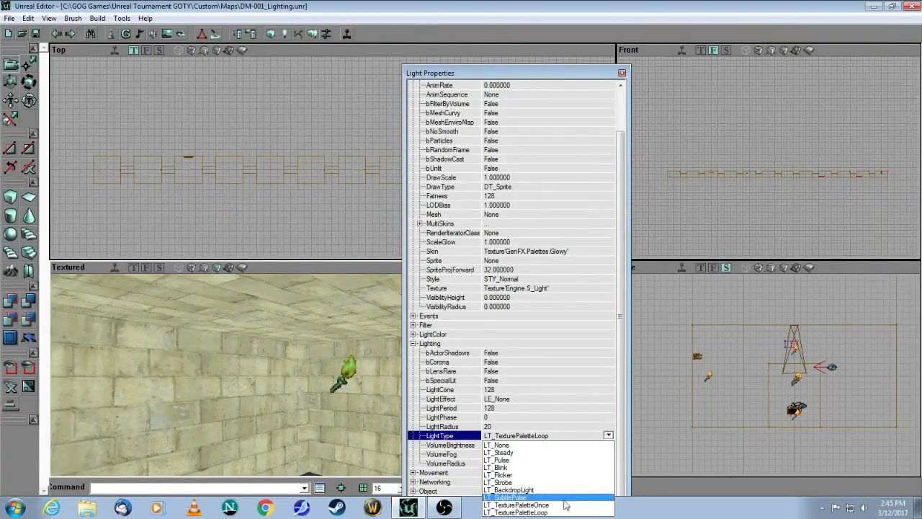
pyautogui.click(511, 497)
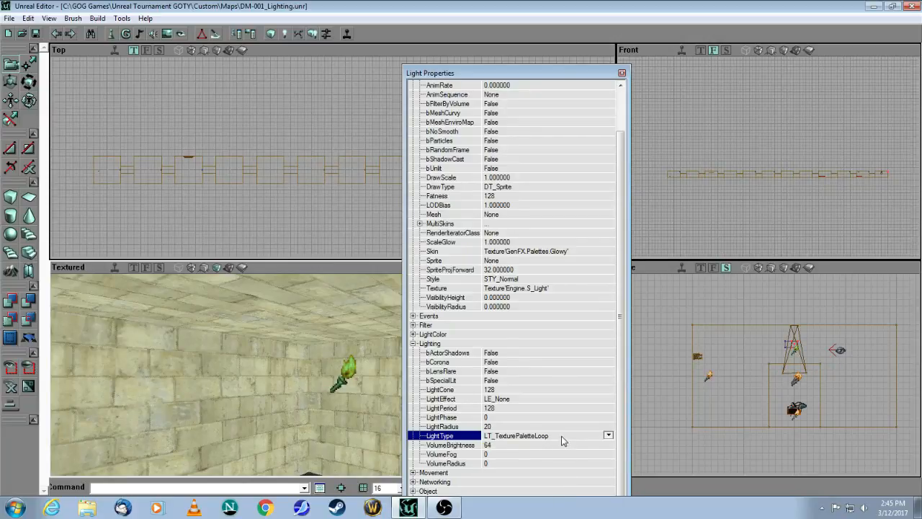
pyautogui.moveTo(569, 447)
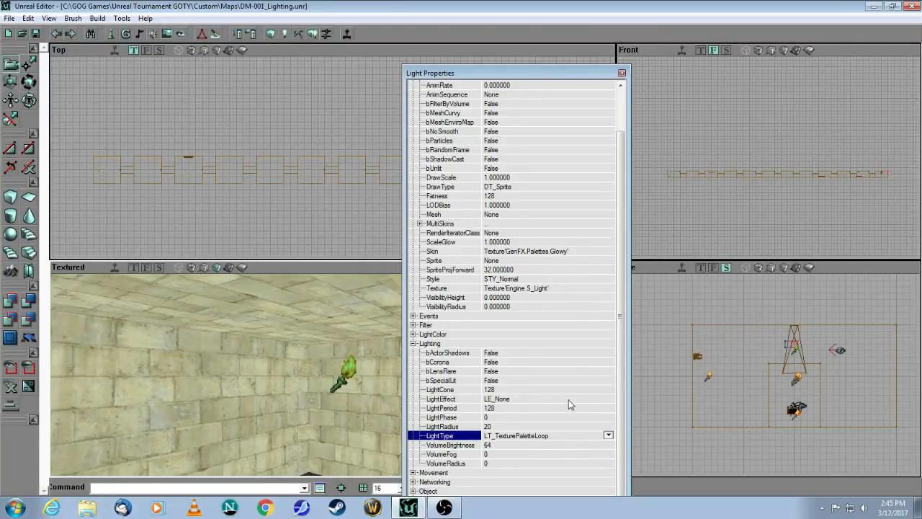
pyautogui.moveTo(447, 256)
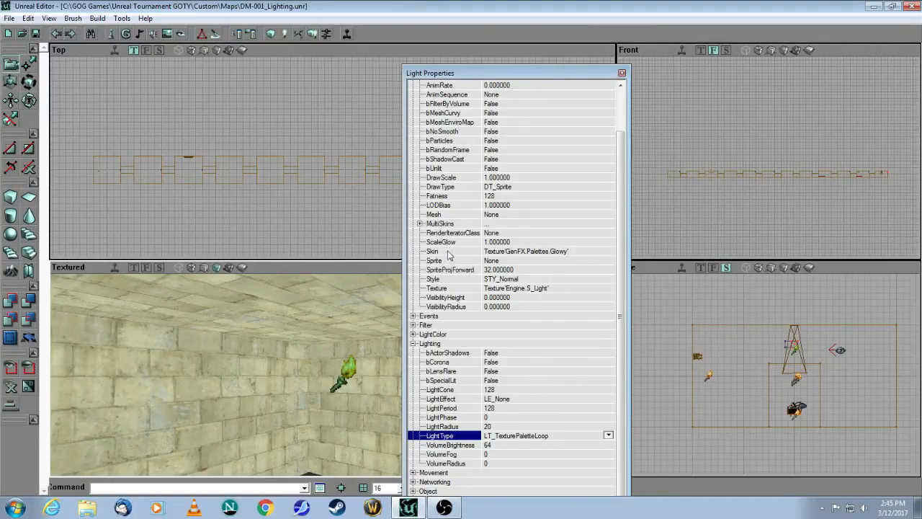
pyautogui.moveTo(616, 168)
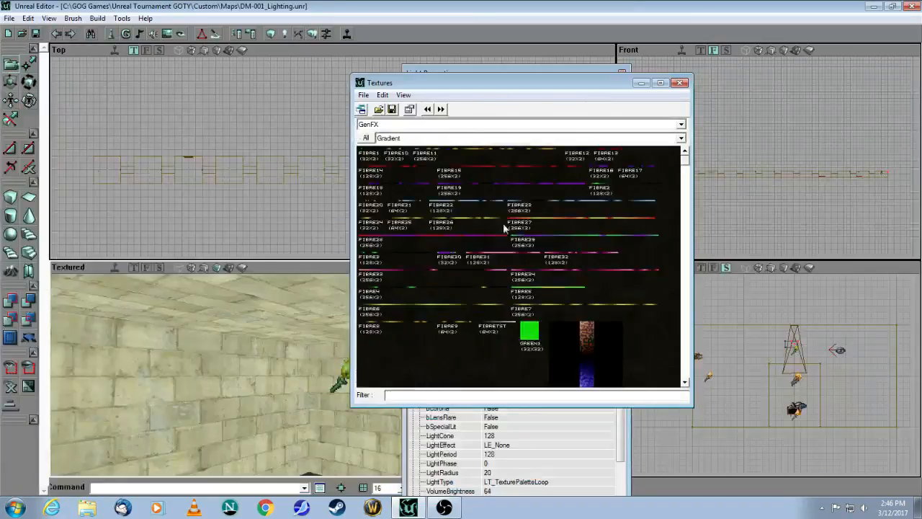
# Step: Apply the Glow texture from the Palettes group as the light's display skin
pyautogui.click(680, 138)
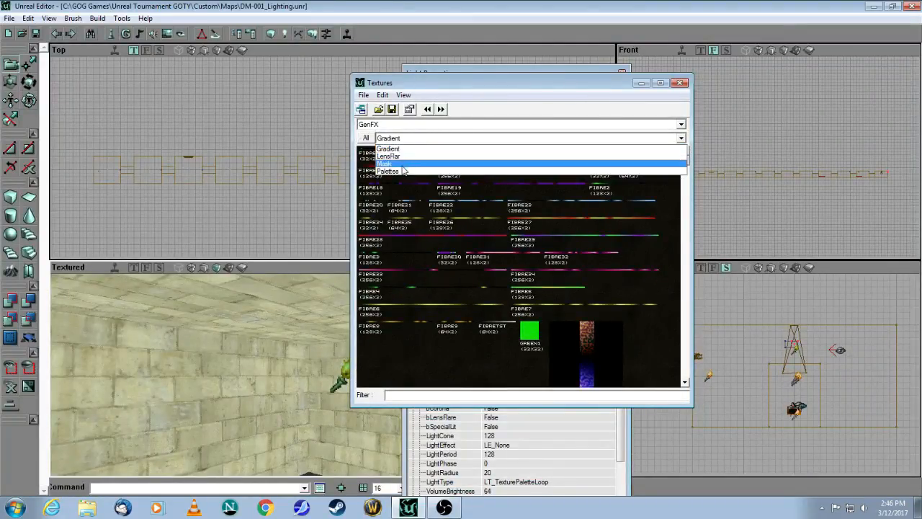
pyautogui.click(388, 171)
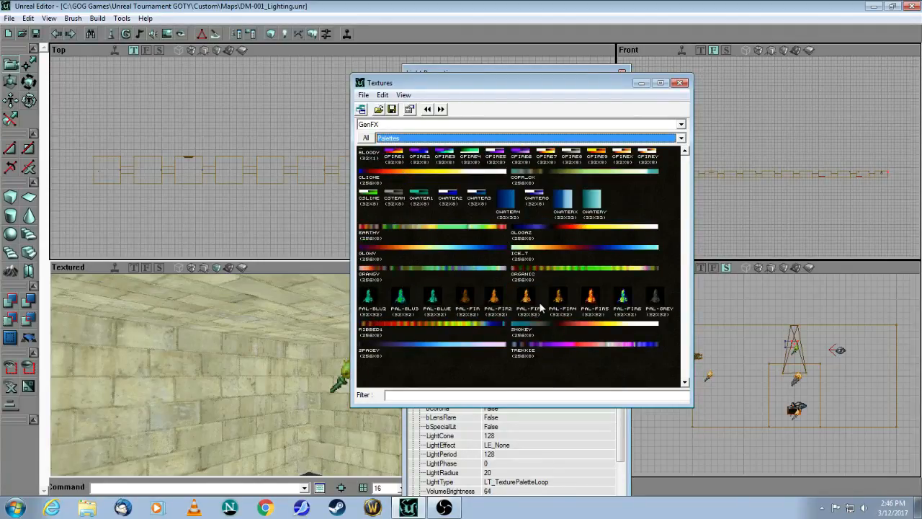
pyautogui.moveTo(395, 182)
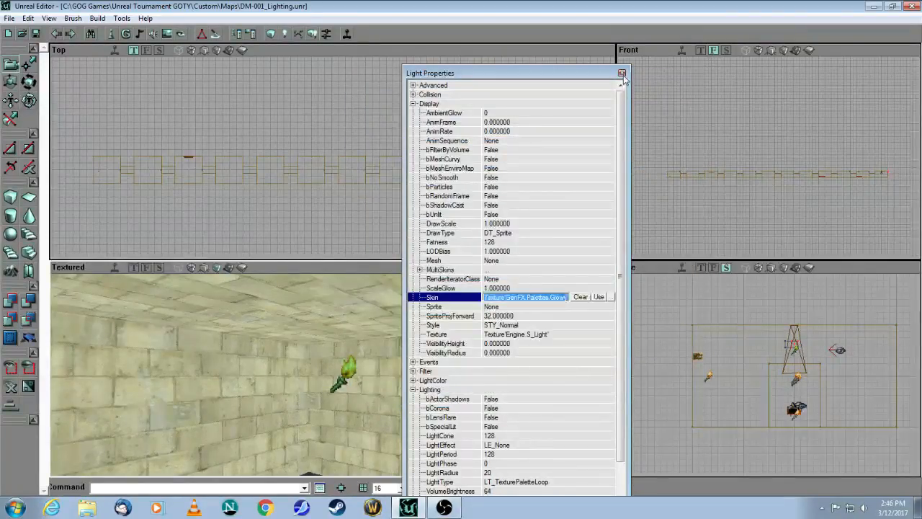
pyautogui.click(622, 72)
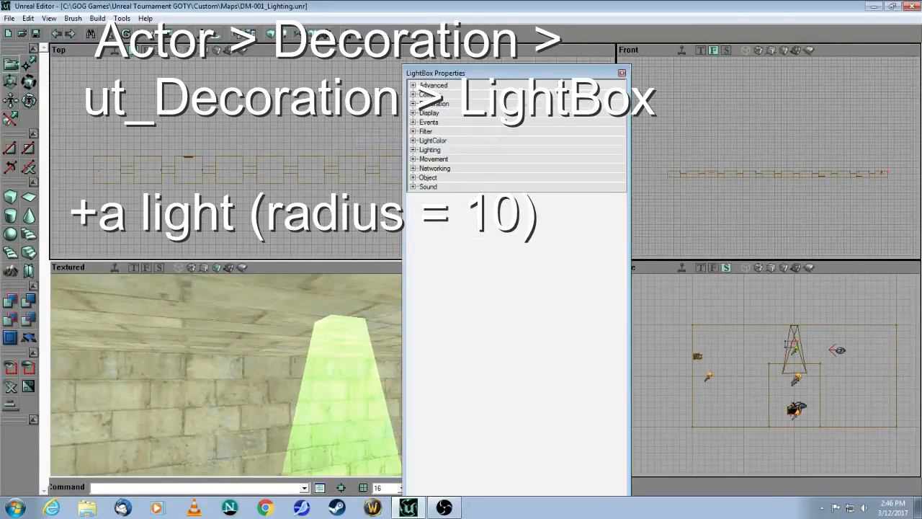
# Step: Add a LightBox decoration to the map and set its DrawScale to 0.5
pyautogui.click(622, 73)
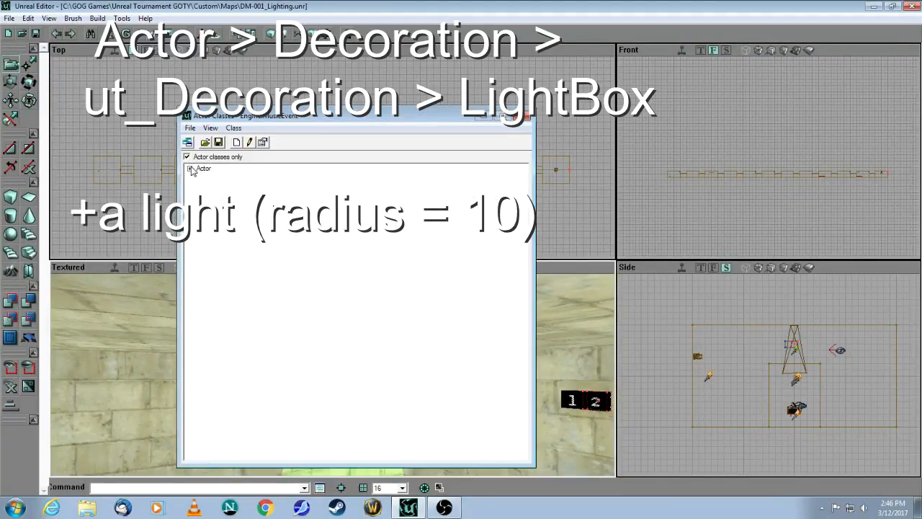
pyautogui.click(189, 168)
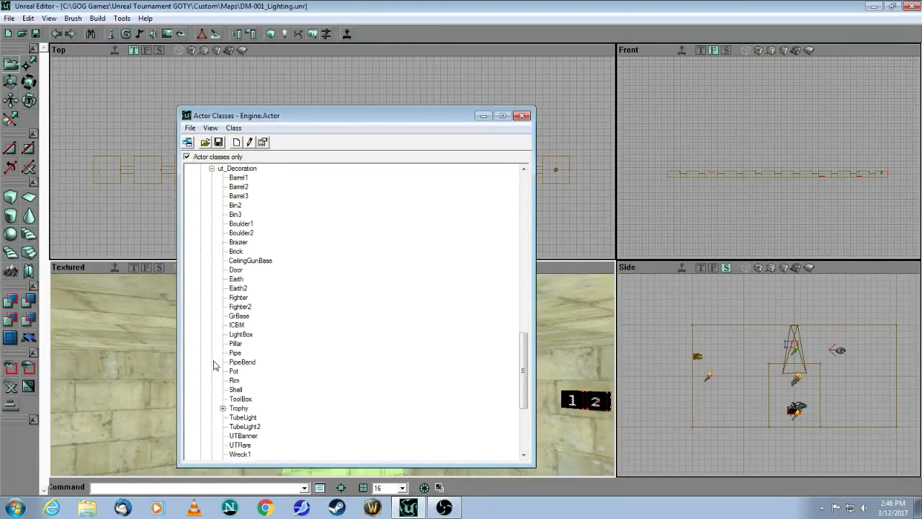
pyautogui.click(241, 333)
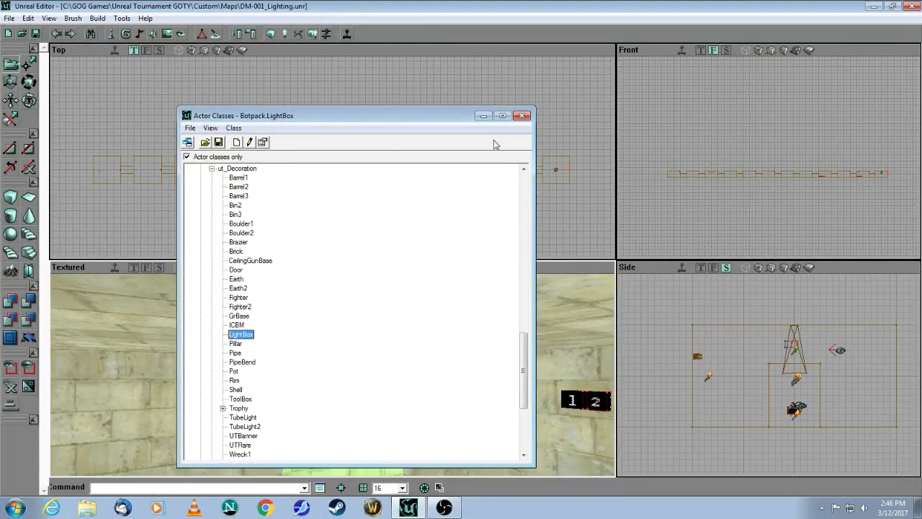
pyautogui.moveTo(493, 241)
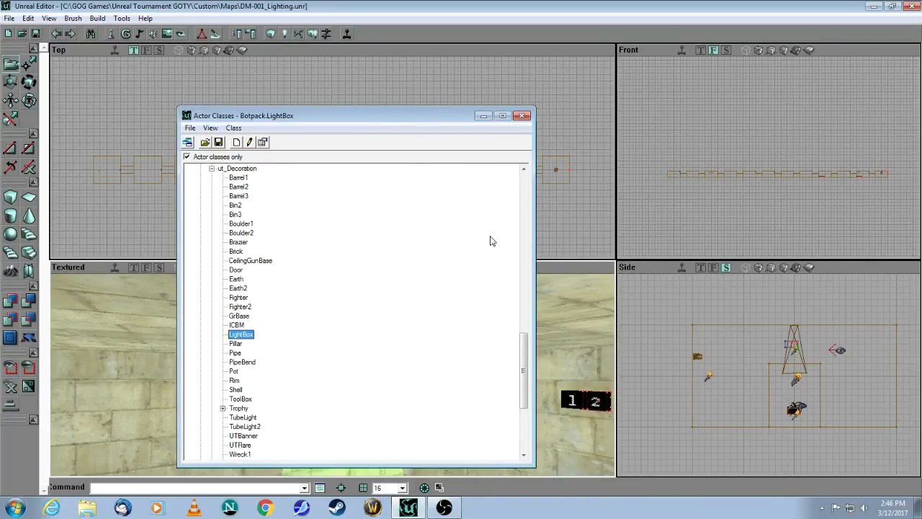
pyautogui.click(522, 116)
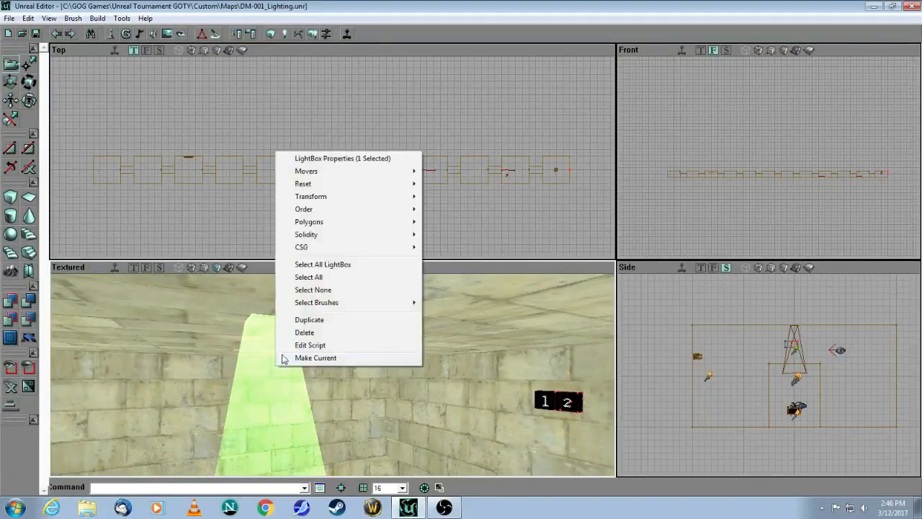
pyautogui.click(342, 158)
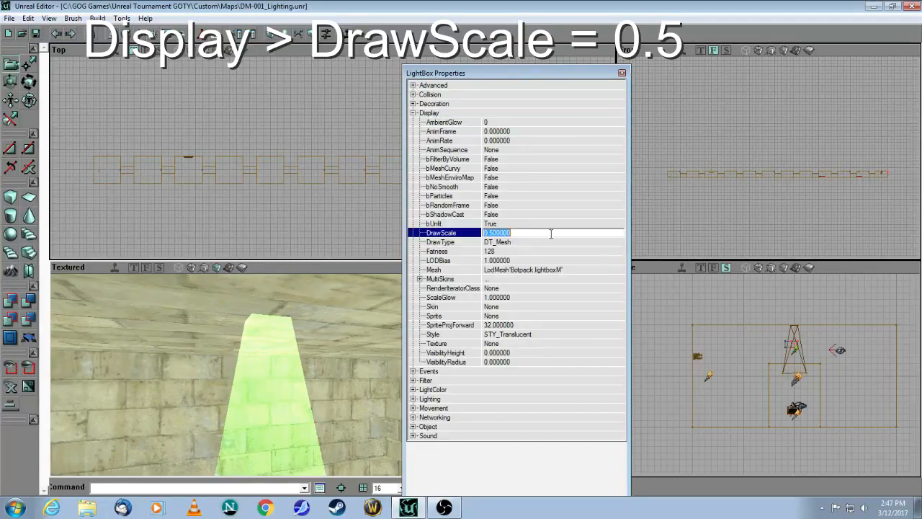
pyautogui.moveTo(295, 375)
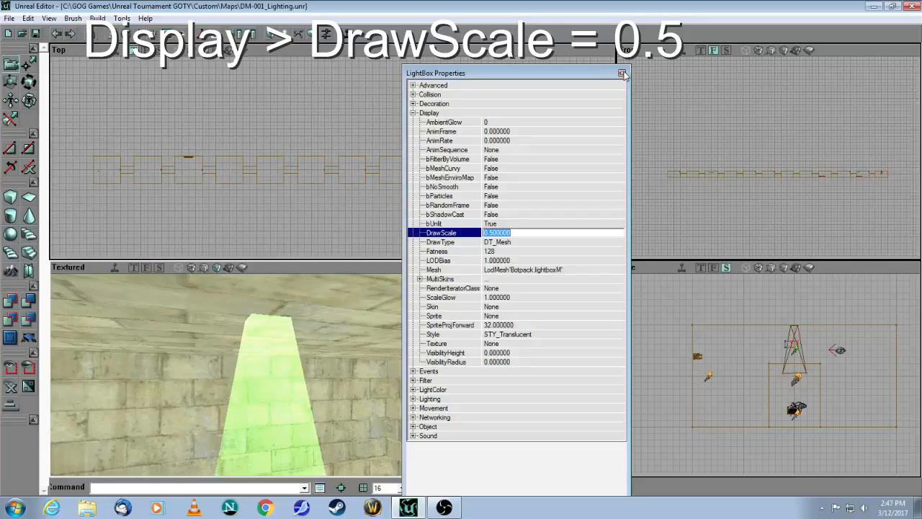
pyautogui.click(622, 72)
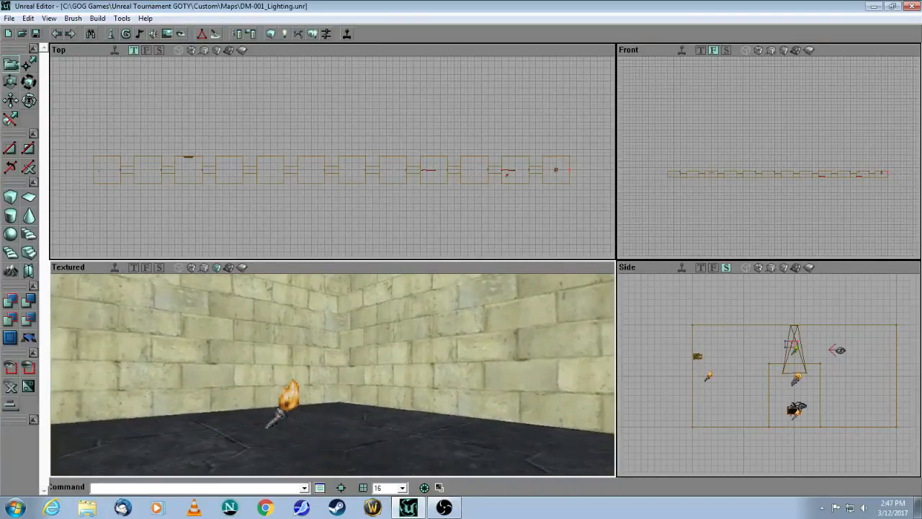
# Step: Give the nearby light a LightRadius of 10
pyautogui.rightClick(281, 403)
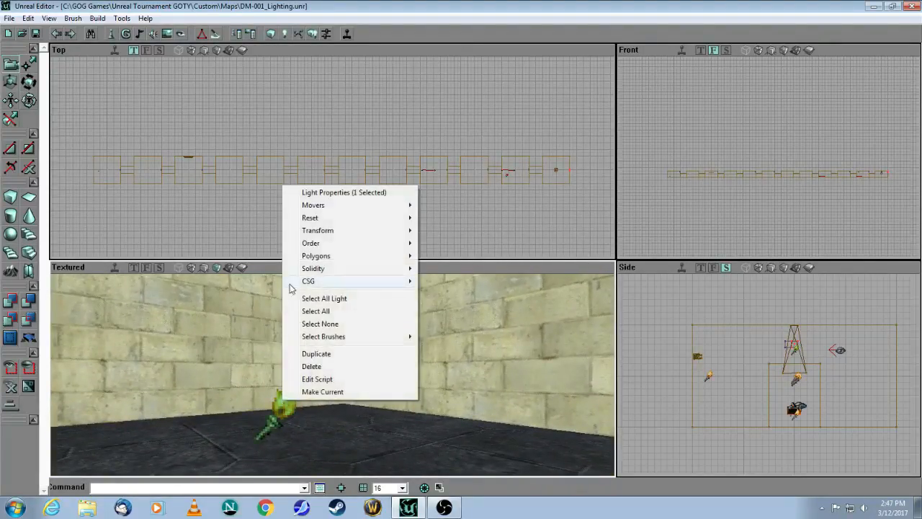
pyautogui.click(344, 193)
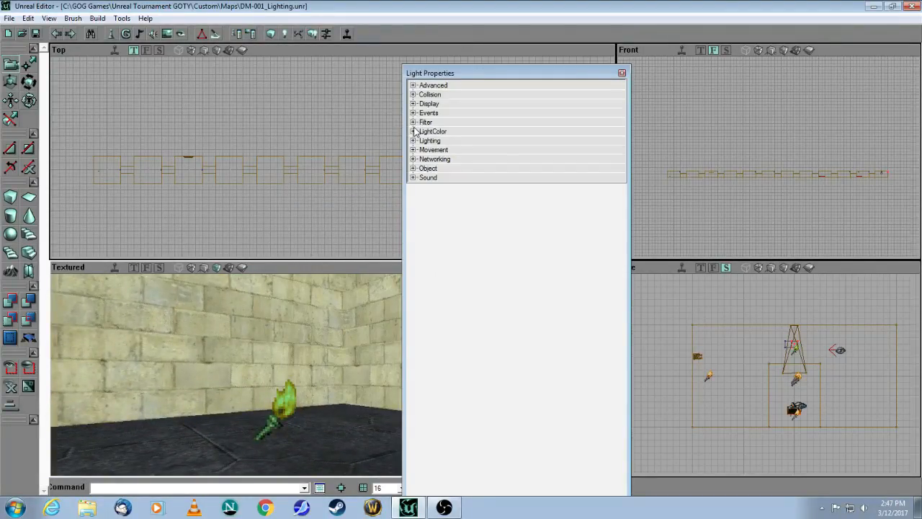
pyautogui.click(414, 131)
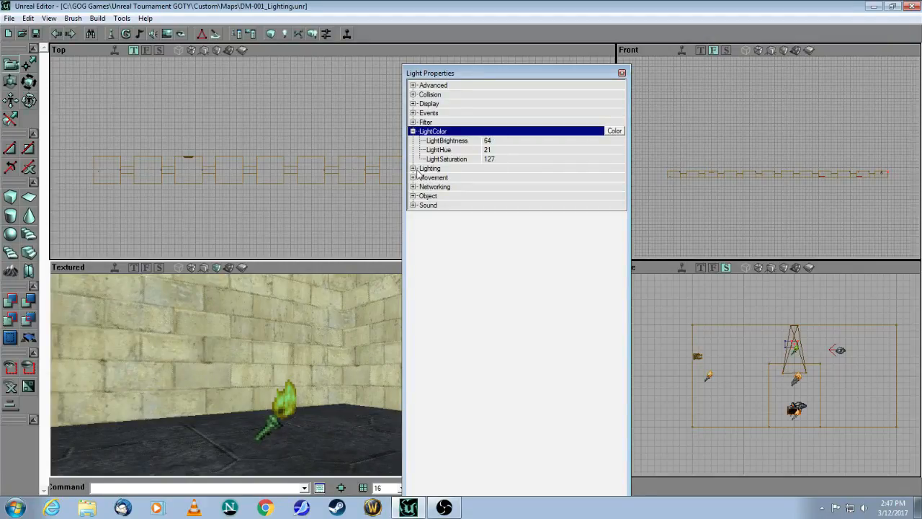
pyautogui.click(413, 167)
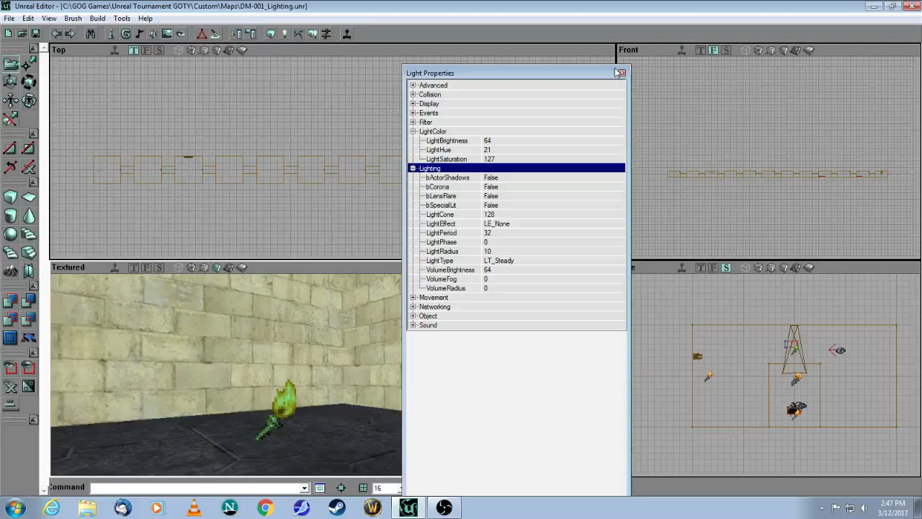
pyautogui.click(621, 72)
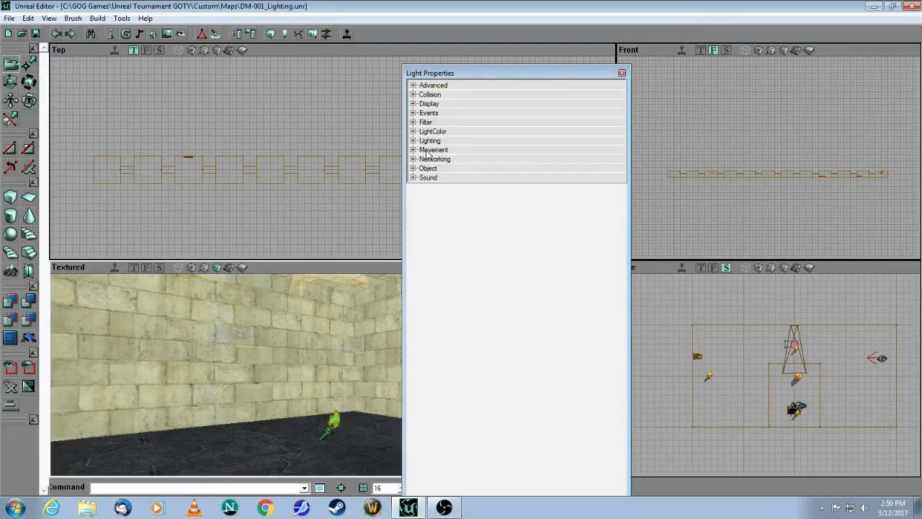
pyautogui.moveTo(429, 150)
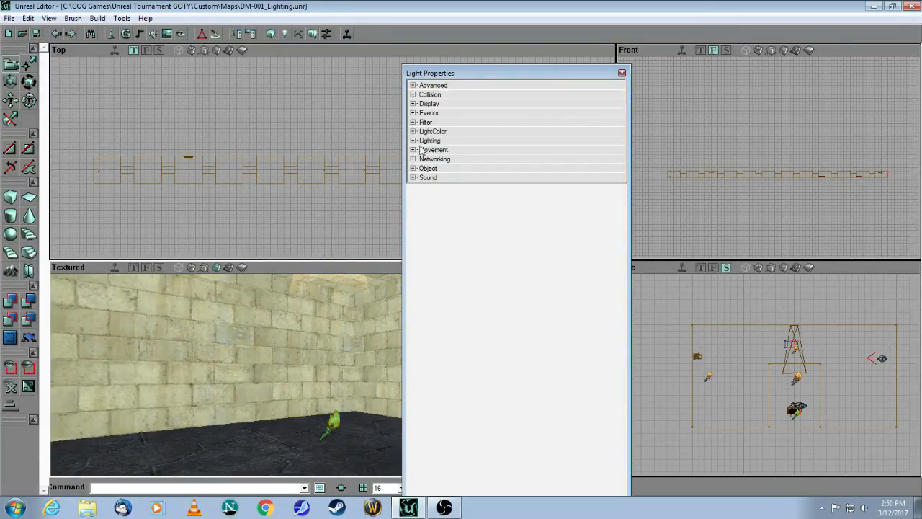
# Step: Check the torch light's LE_None effect, steady type, period 32 and radius 10, and expand LightColor
pyautogui.click(414, 140)
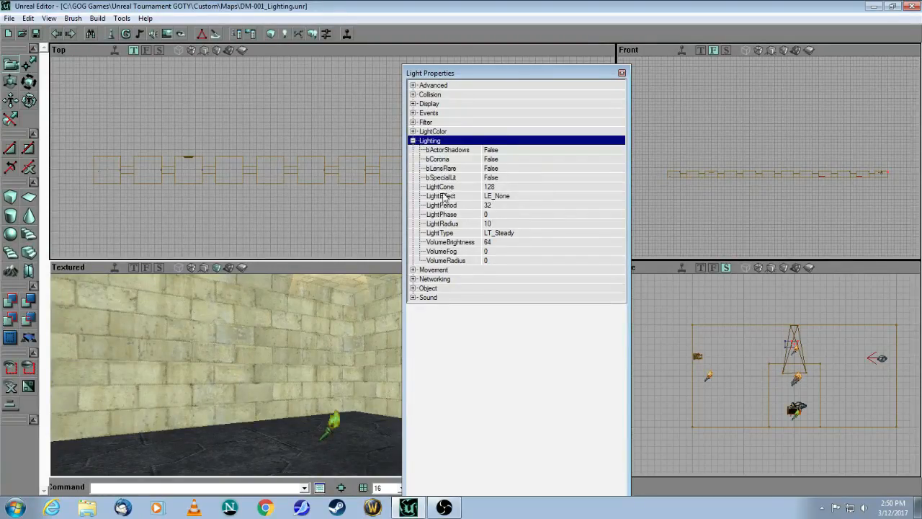
pyautogui.click(441, 195)
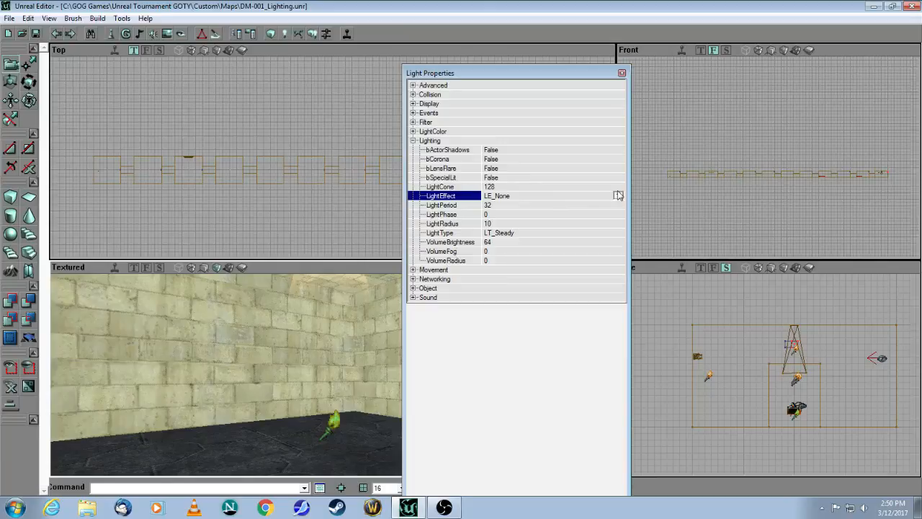
pyautogui.click(618, 195)
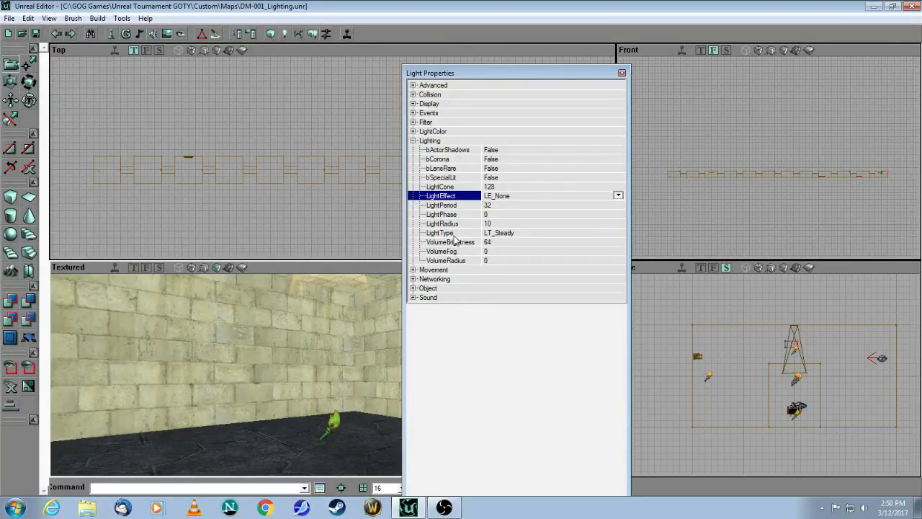
pyautogui.click(619, 233)
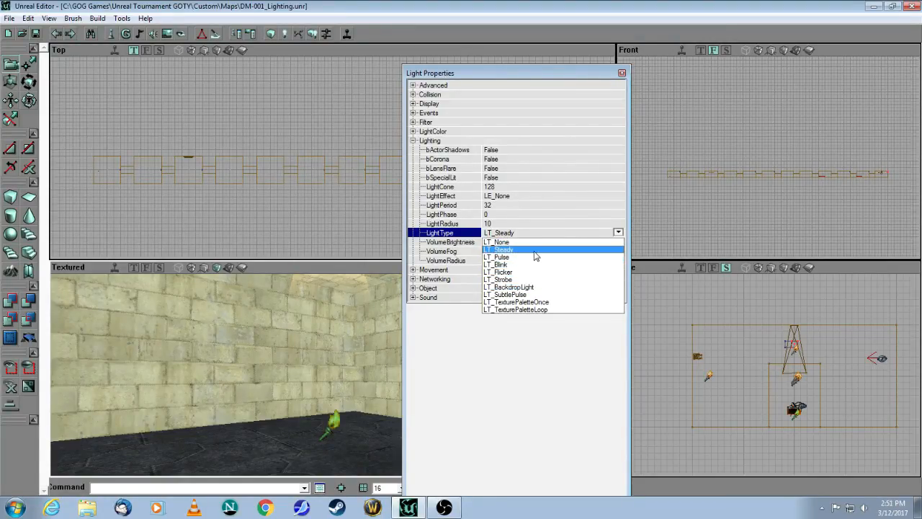
pyautogui.moveTo(525, 255)
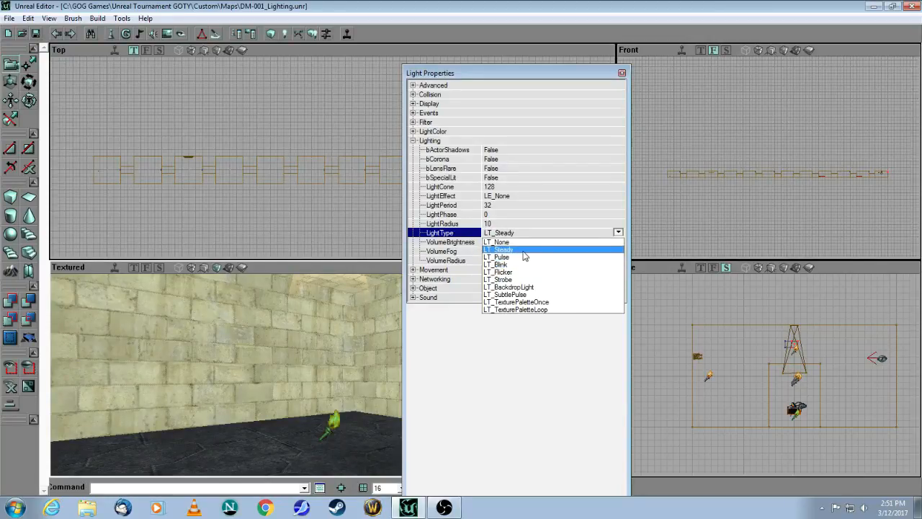
pyautogui.moveTo(524, 274)
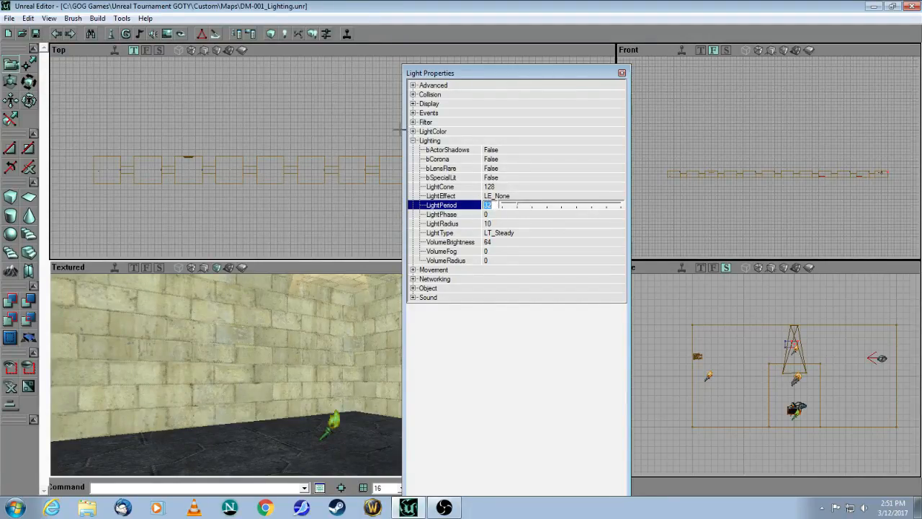
pyautogui.click(414, 131)
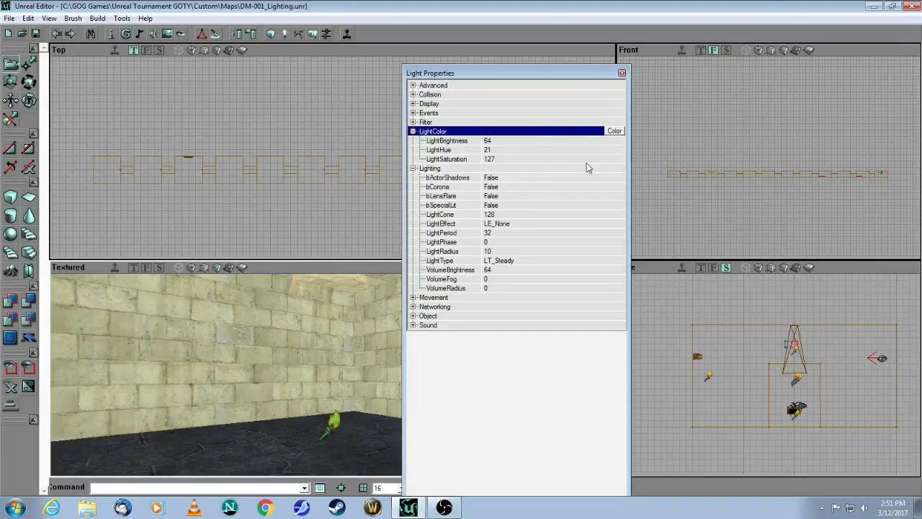
# Step: Choose the blue basic colour for the torch light, giving hue 170
pyautogui.click(614, 130)
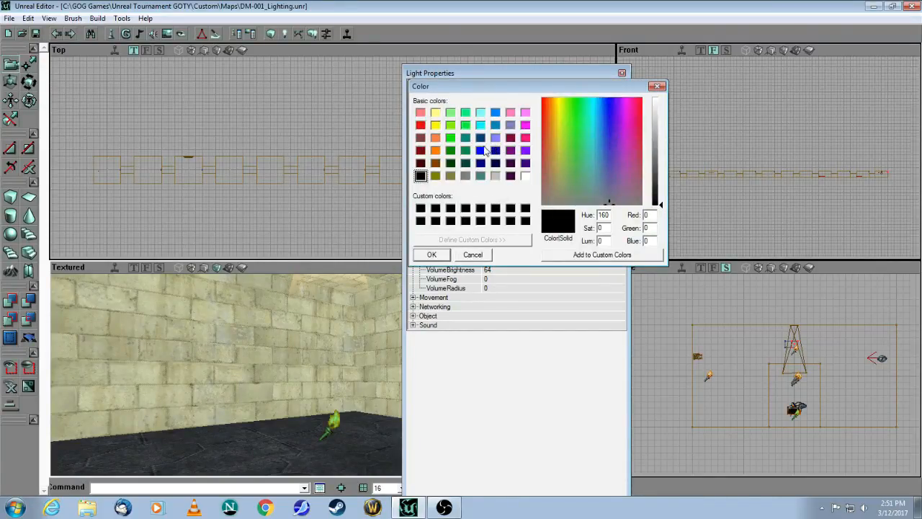
pyautogui.click(481, 149)
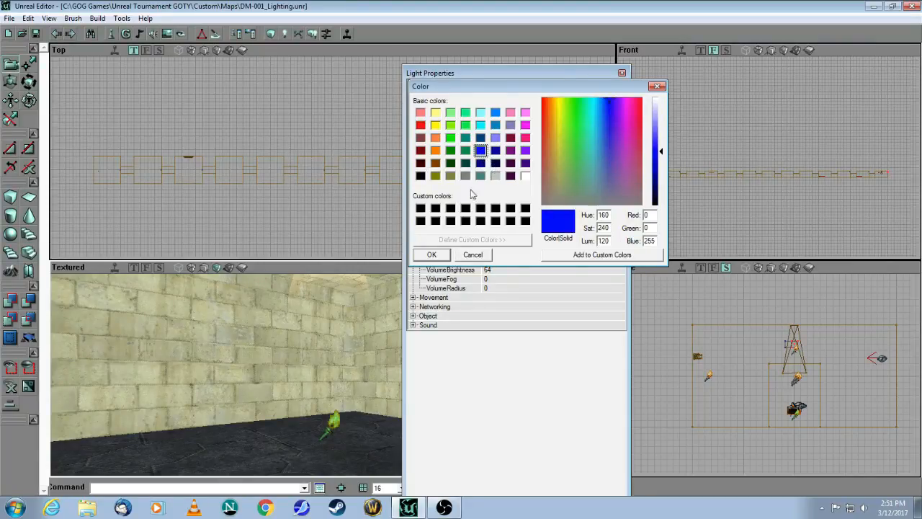
pyautogui.moveTo(470, 172)
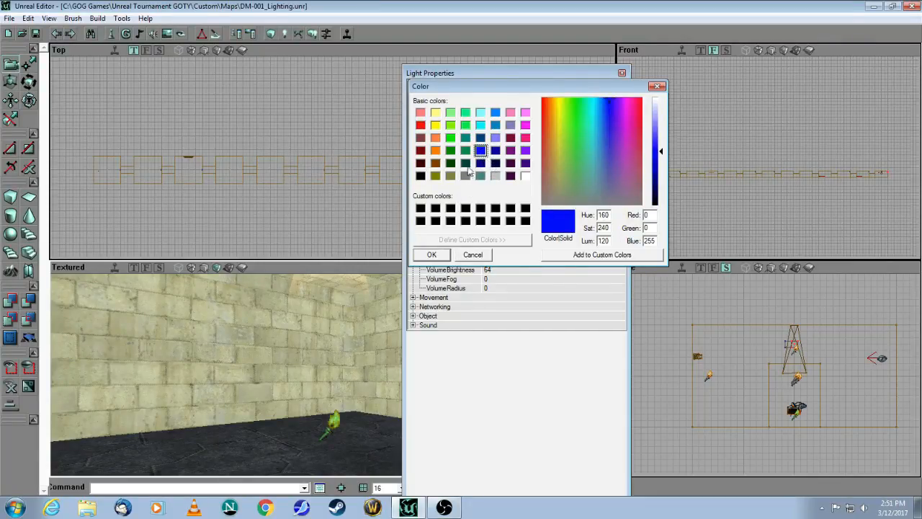
pyautogui.click(430, 255)
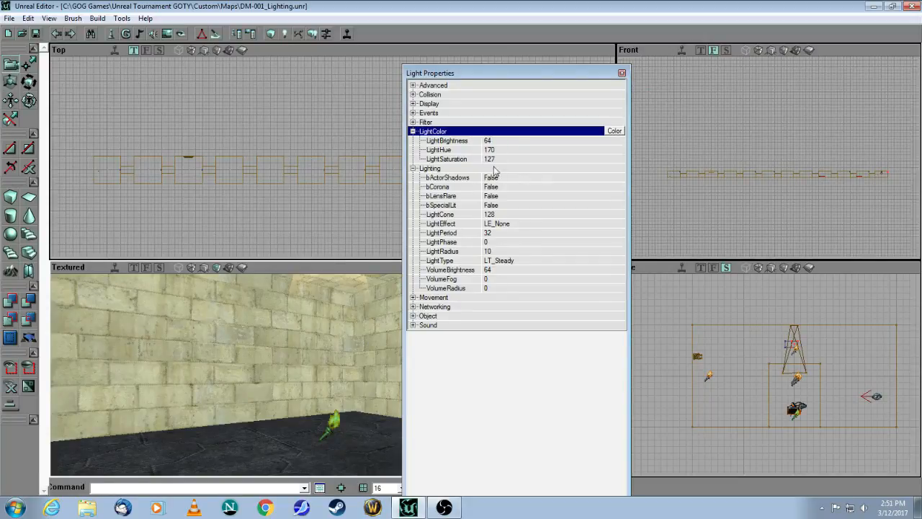